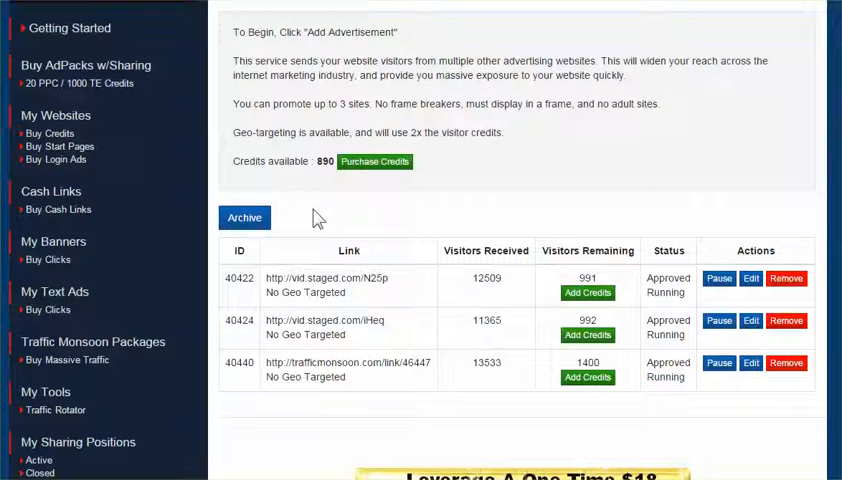
mouse_move(125, 300)
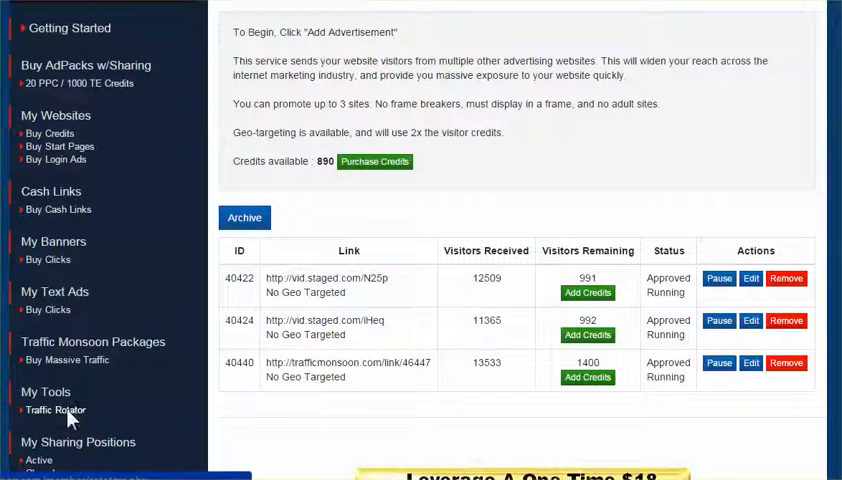
- Open Traffic Rotator and scroll through rotator 46447's Co-Op sites and their view counts
left_click(55, 410)
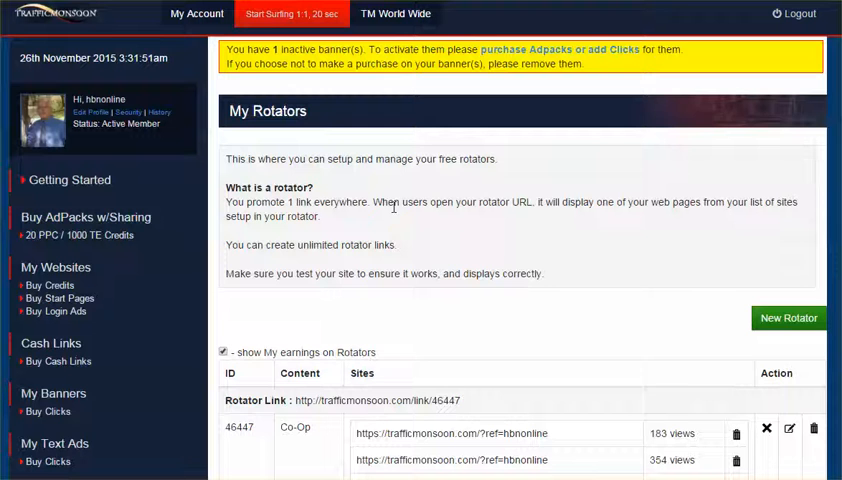
mouse_move(443, 230)
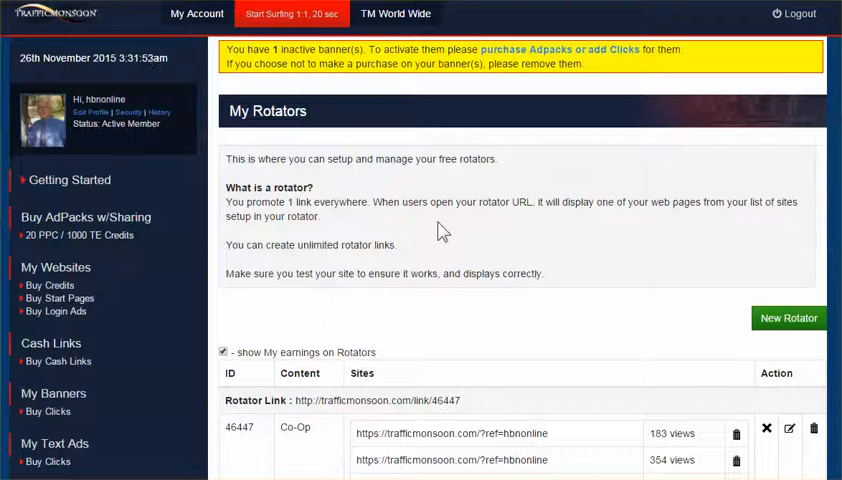
mouse_move(502, 226)
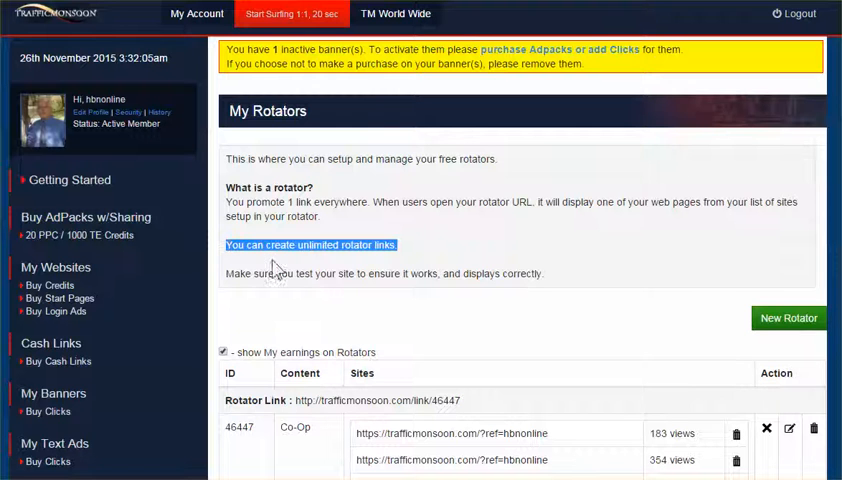
mouse_move(382, 270)
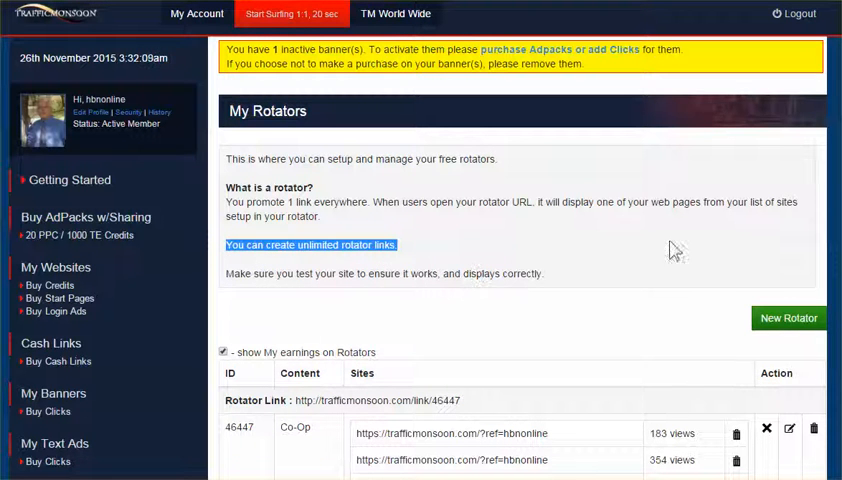
scroll("down", 3)
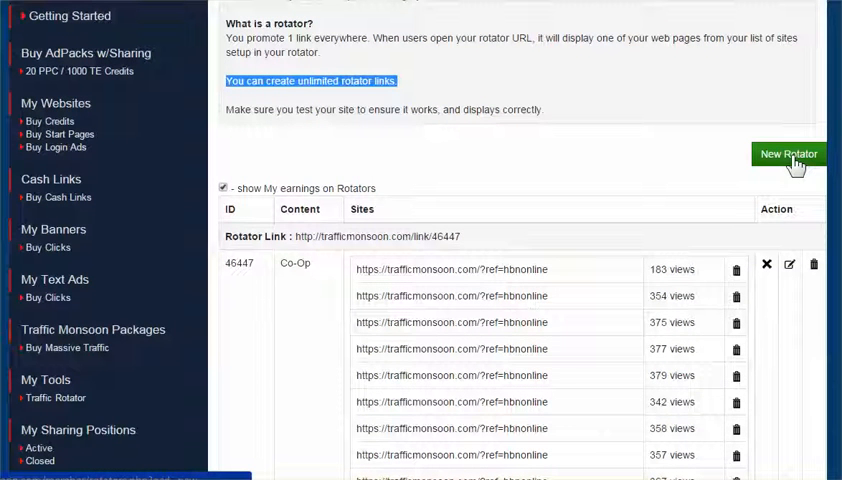
- Start a New Rotator and focus its empty Title field
left_click(788, 153)
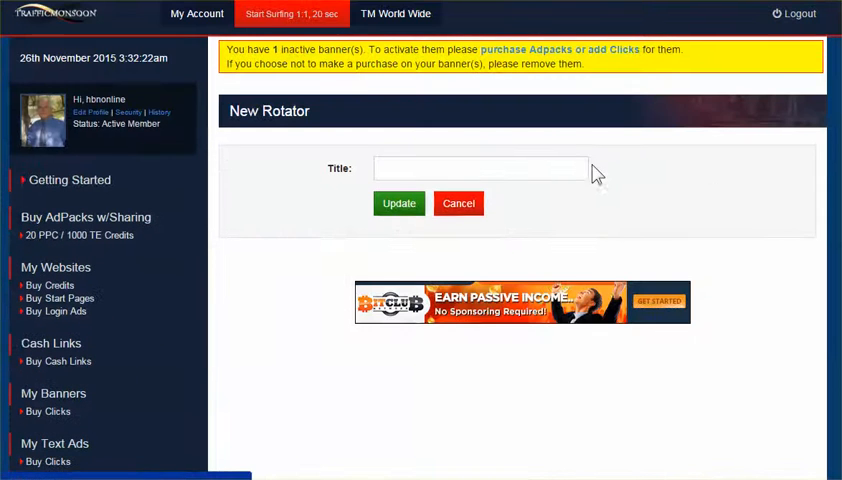
left_click(480, 168)
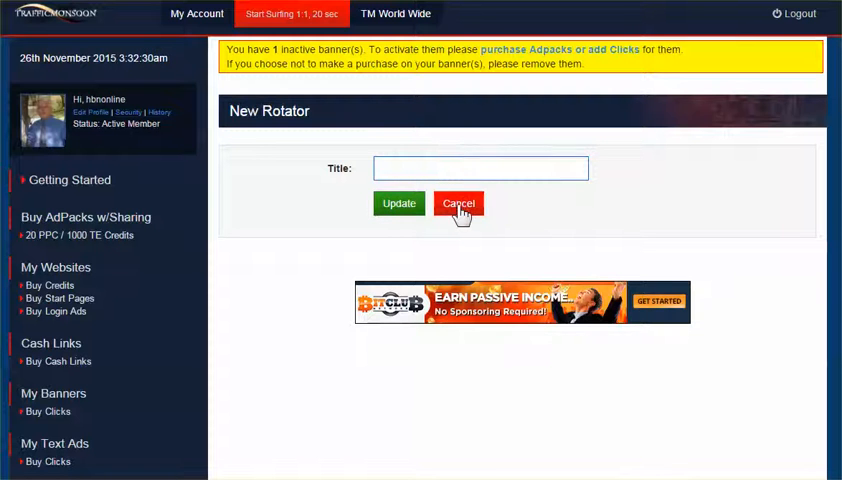
- Cancel the new rotator and highlight the Co-Op rotator's label
left_click(459, 204)
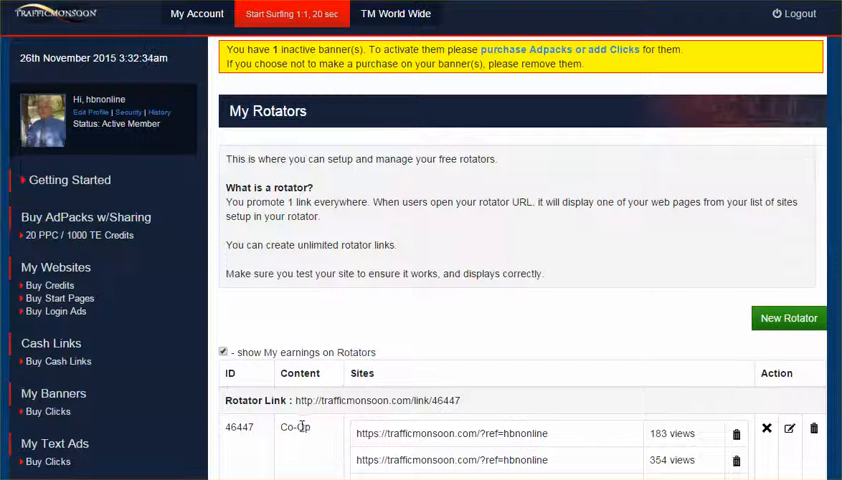
double_click(294, 427)
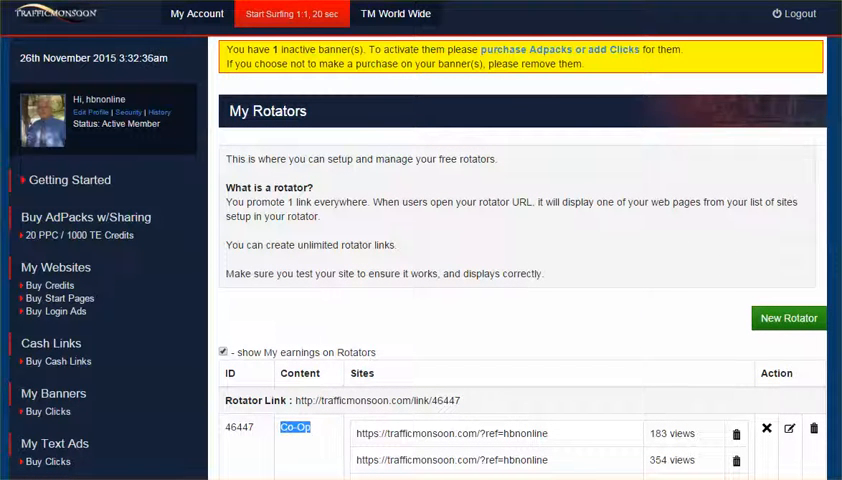
scroll("down", 3)
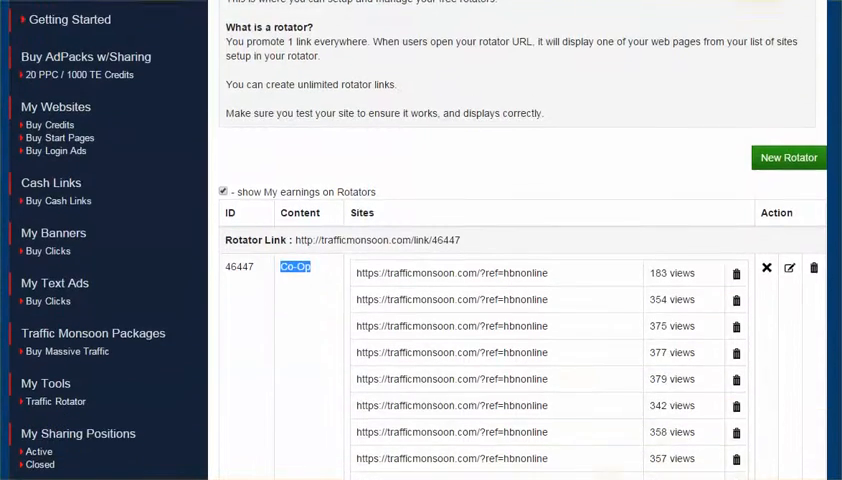
scroll("down", 3)
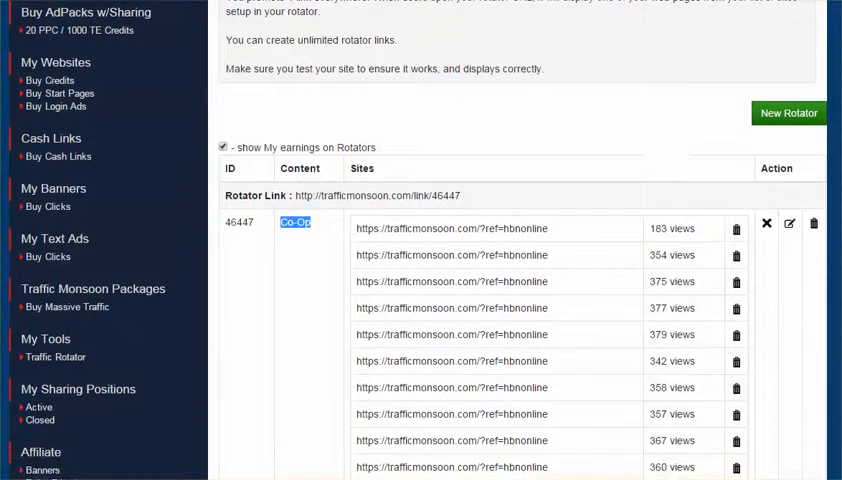
scroll("down", 3)
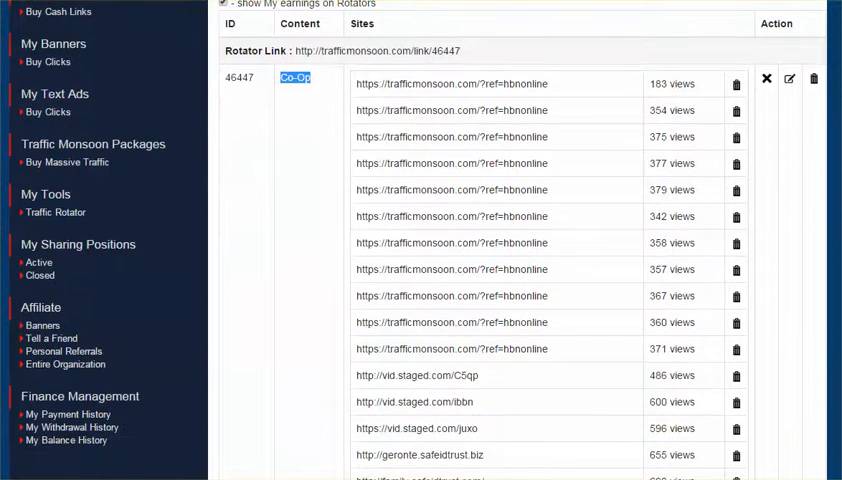
mouse_move(503, 377)
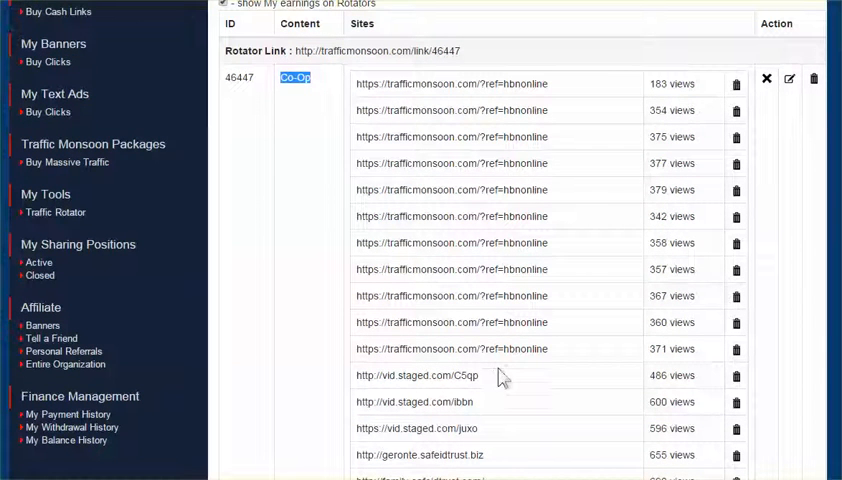
- Copy the first site's referral link, then scroll to the list's final entries
scroll("down", 3)
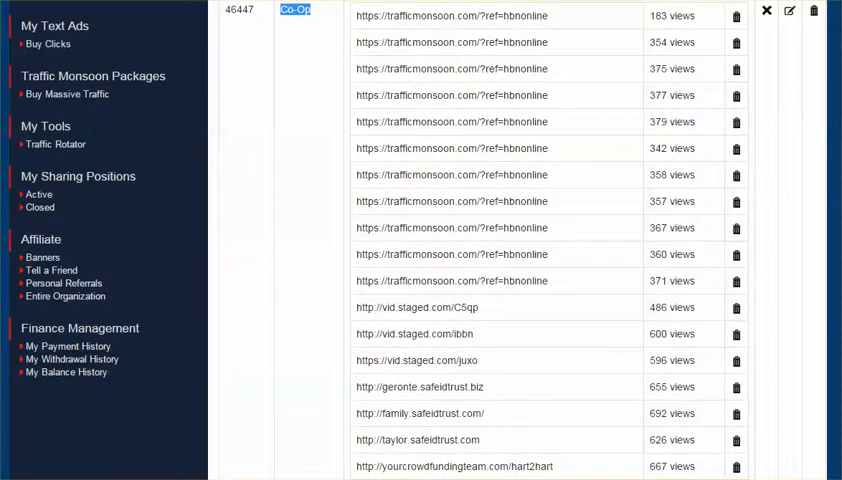
scroll("down", 3)
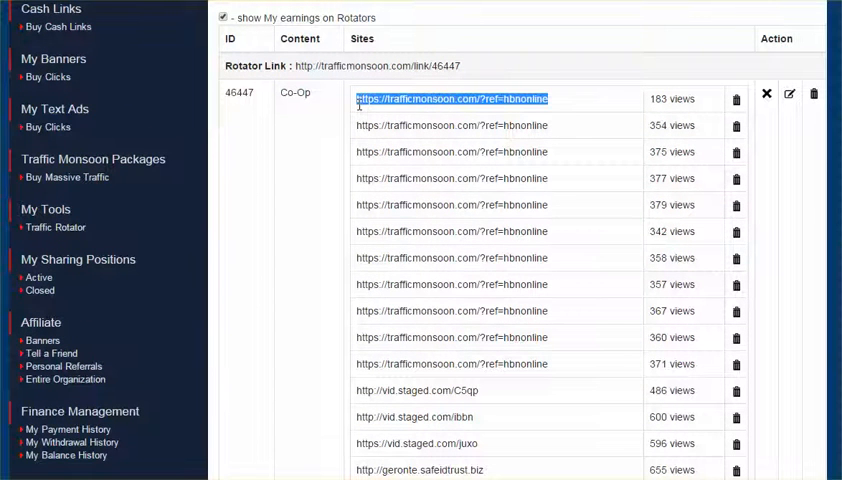
right_click(451, 98)
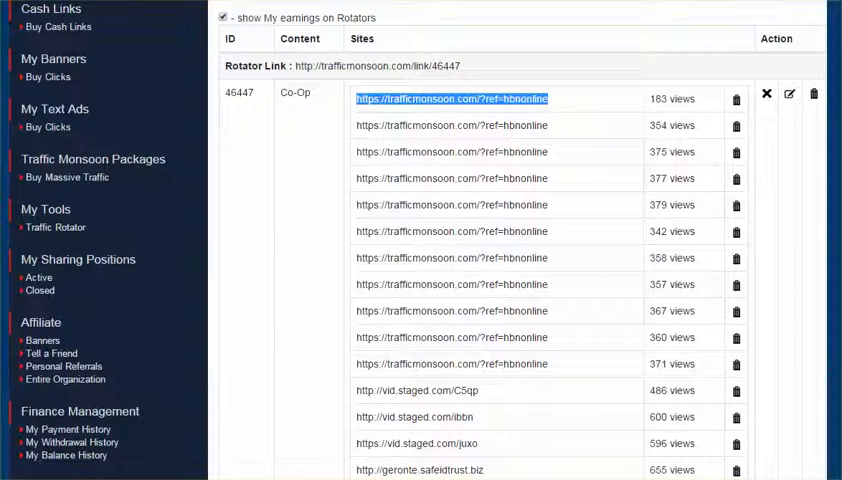
scroll("down", 3)
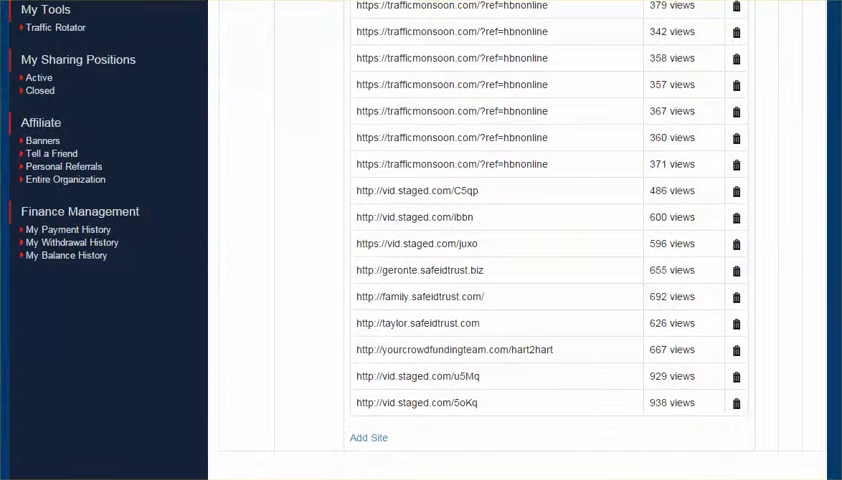
scroll("down", 3)
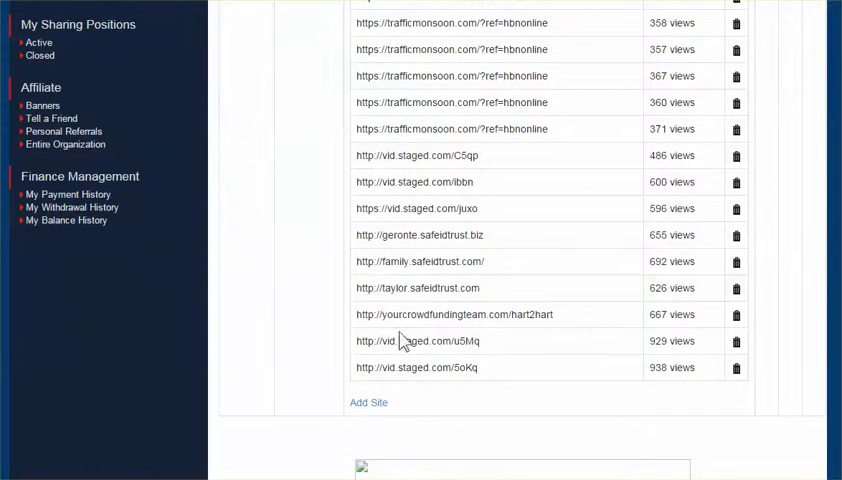
left_click(368, 402)
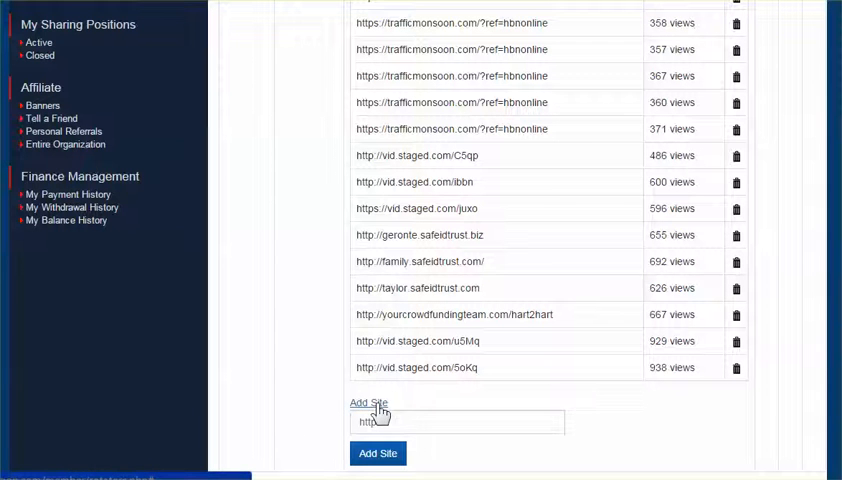
left_click(457, 421)
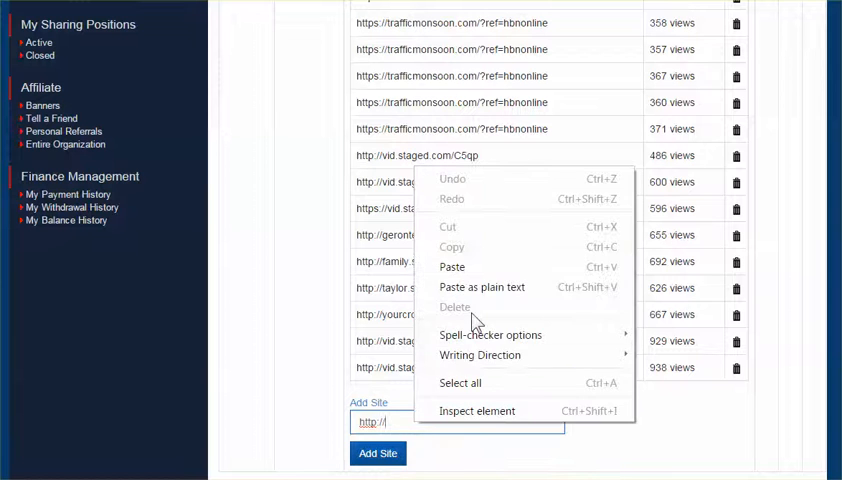
left_click(452, 266)
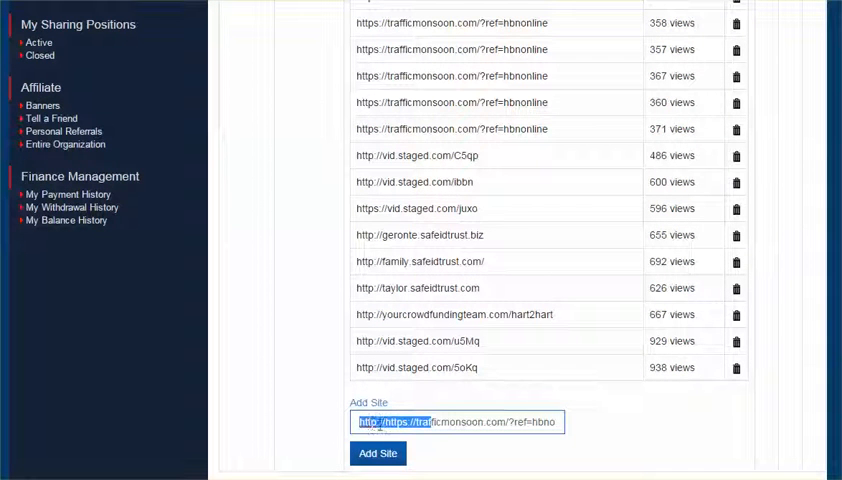
double_click(447, 421)
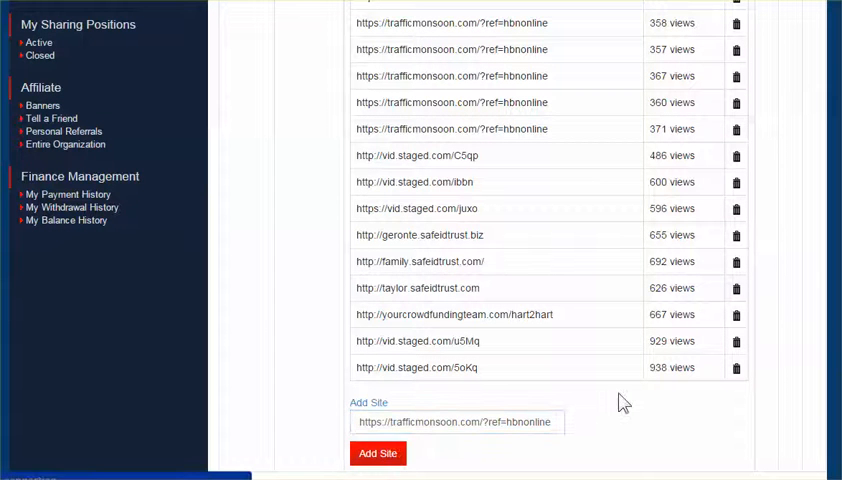
left_click(378, 453)
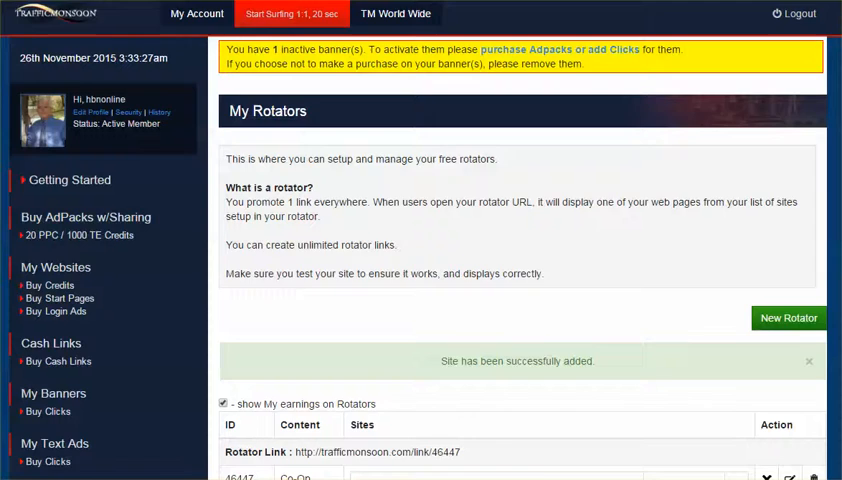
scroll("down", 3)
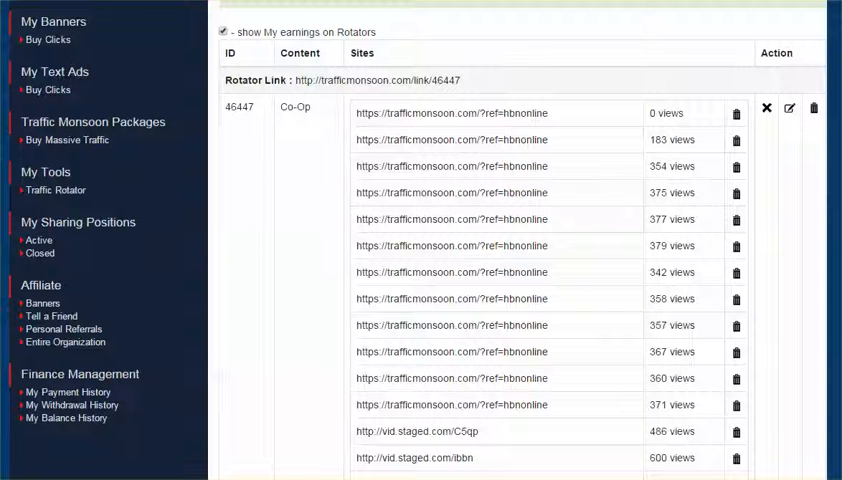
scroll("down", 3)
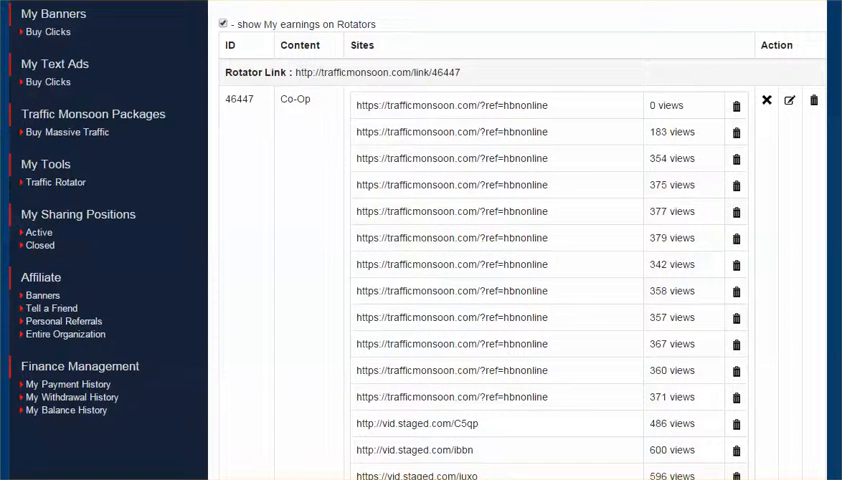
scroll("down", 3)
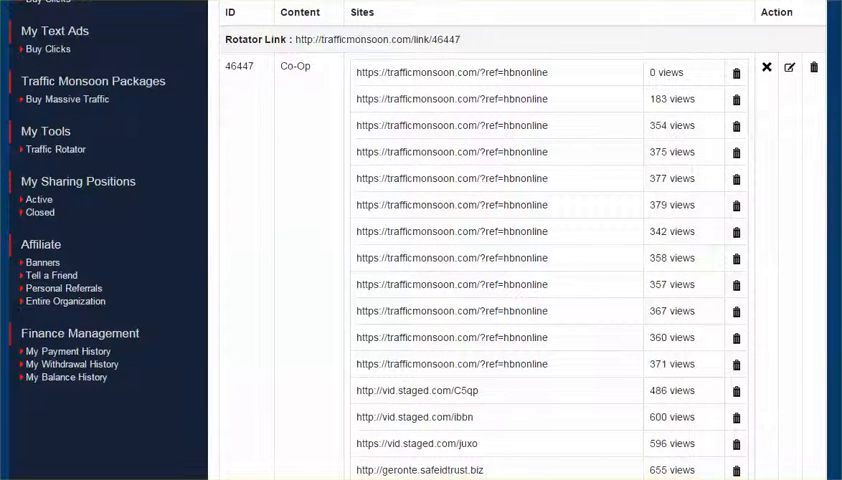
scroll("down", 3)
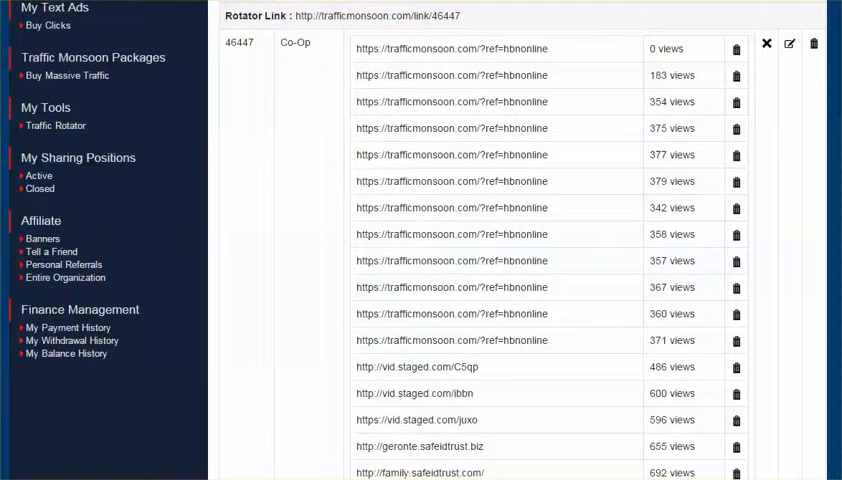
scroll("down", 3)
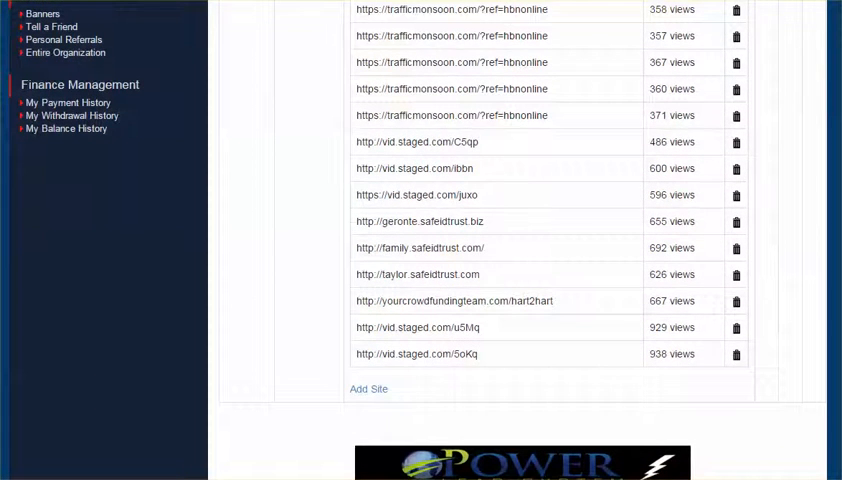
mouse_move(665, 348)
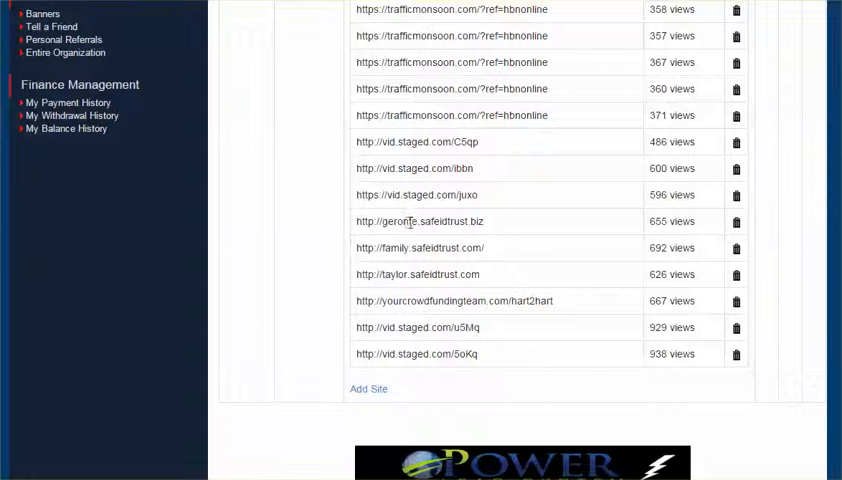
mouse_move(795, 249)
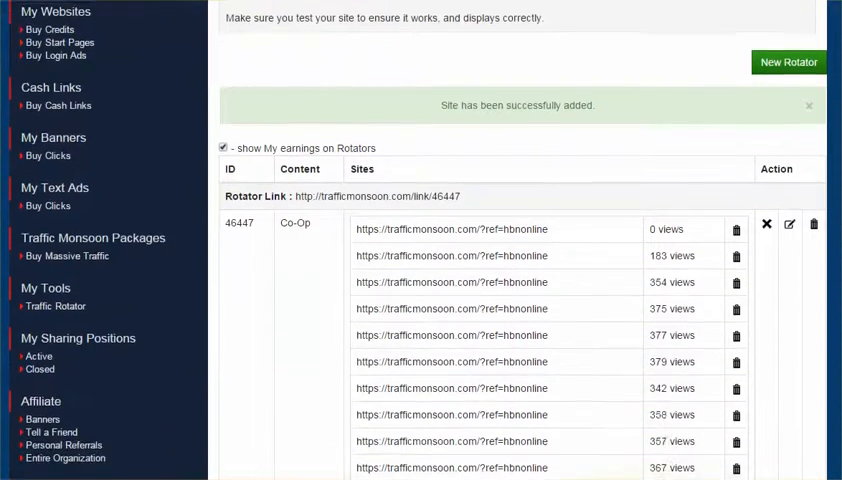
scroll("down", 3)
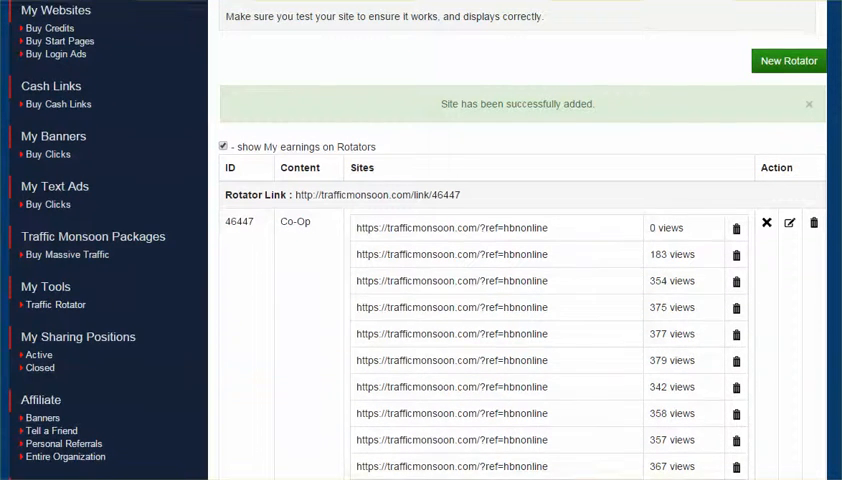
scroll("down", 3)
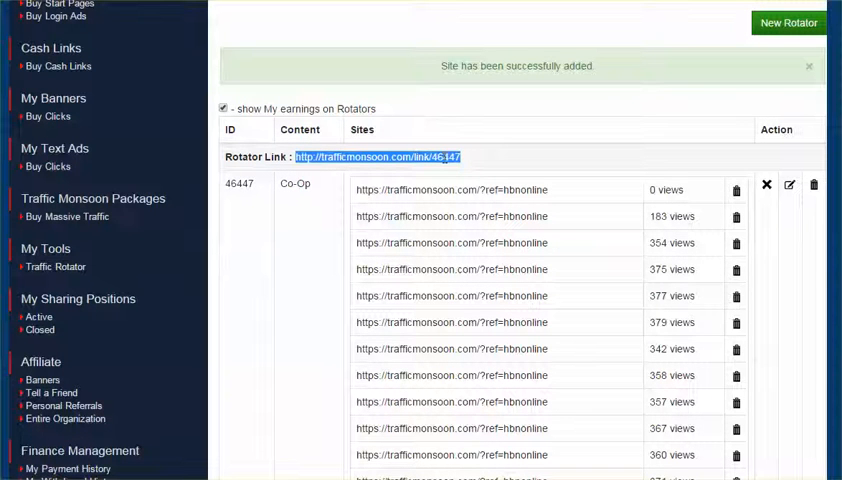
- Copy the rotator link and go to the Monsoon Traffic page showing 890 credits
right_click(378, 156)
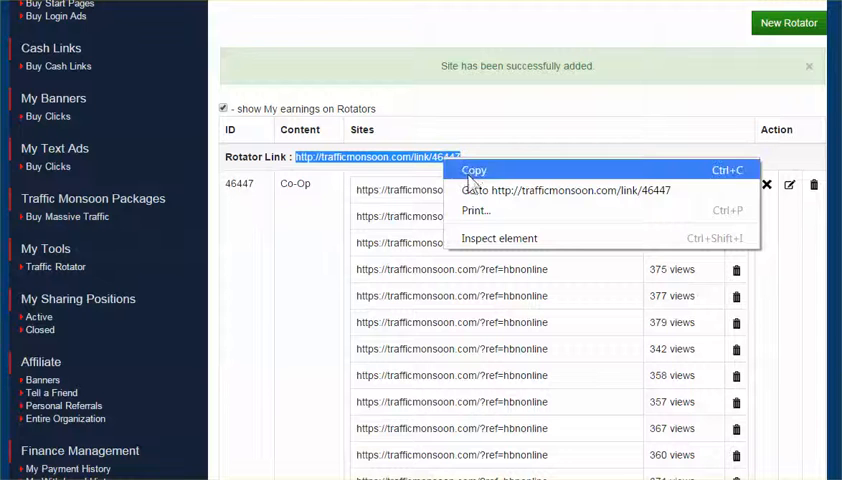
left_click(474, 170)
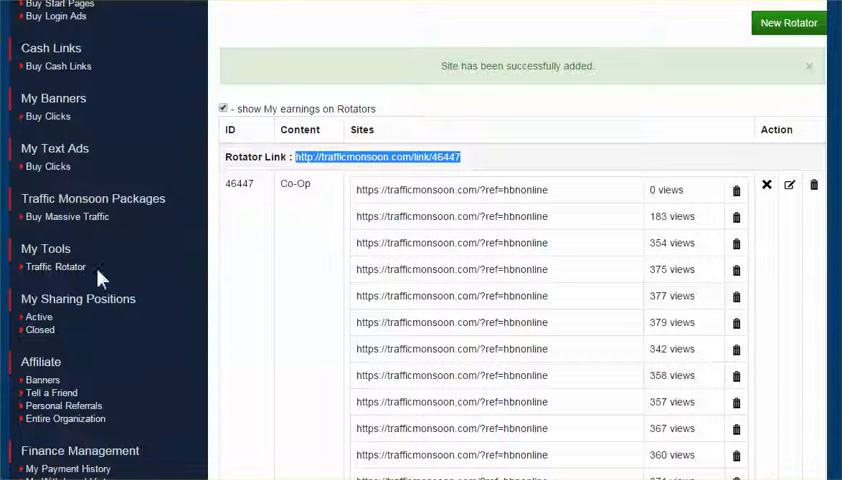
mouse_move(75, 258)
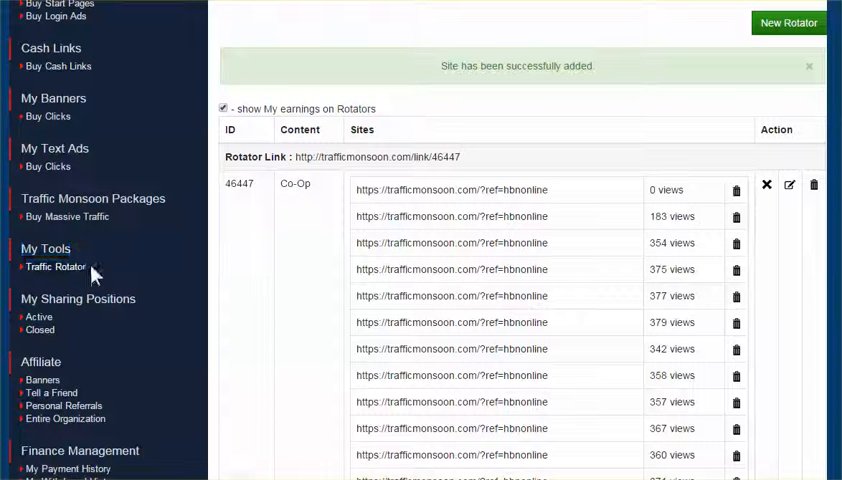
left_click(55, 267)
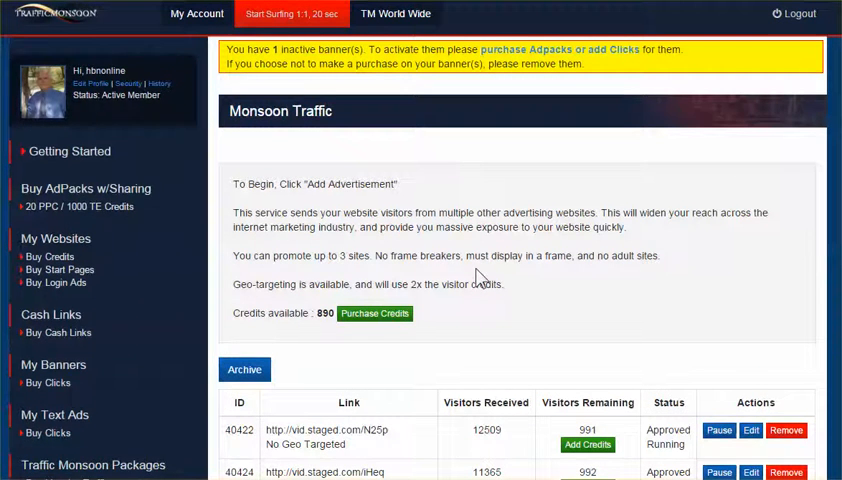
scroll("down", 3)
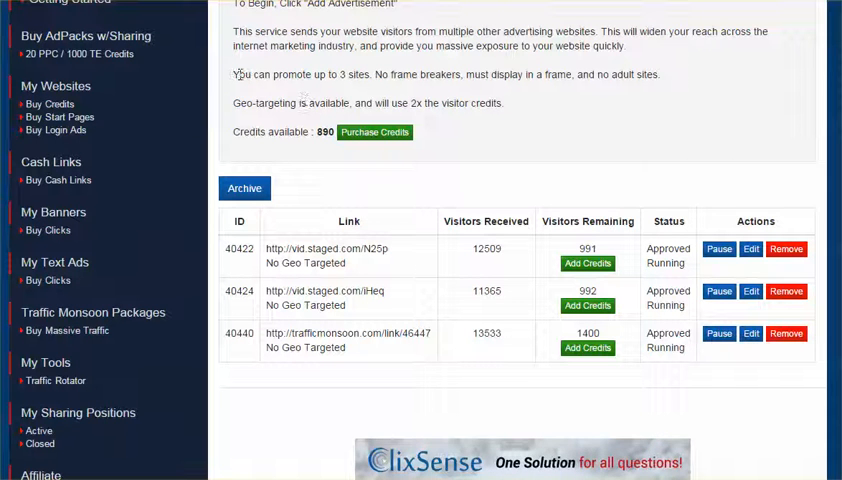
left_click_drag(233, 74, 375, 74)
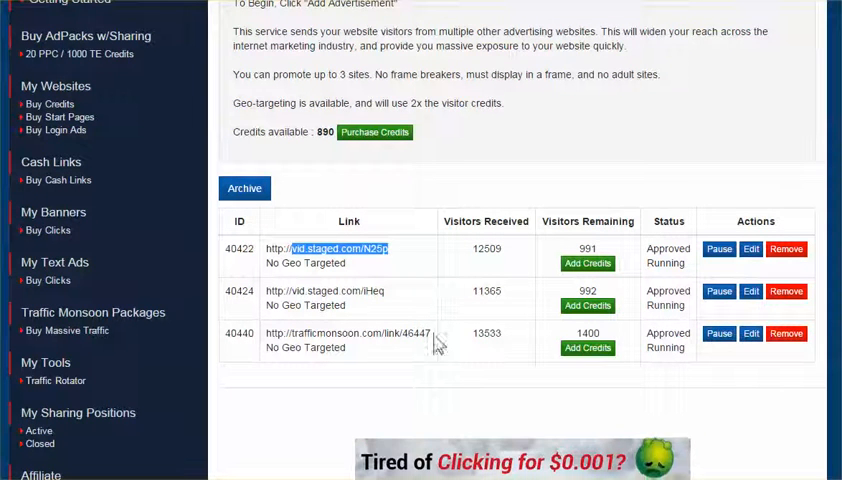
double_click(348, 333)
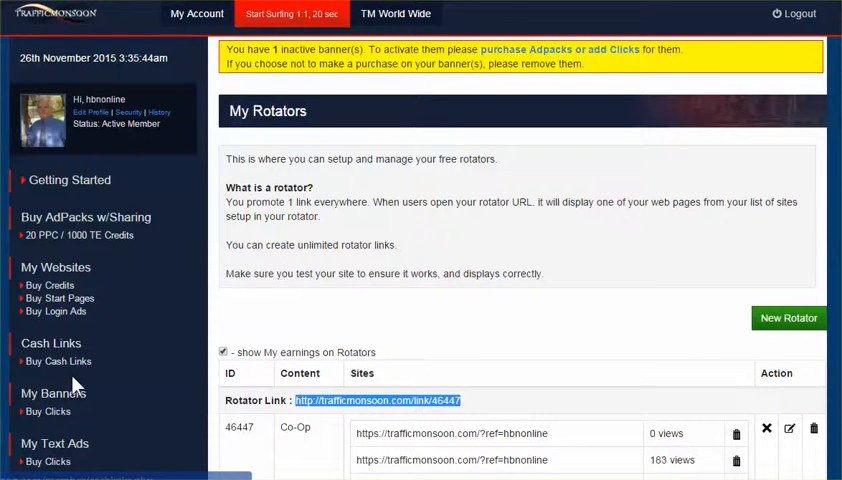
scroll("down", 3)
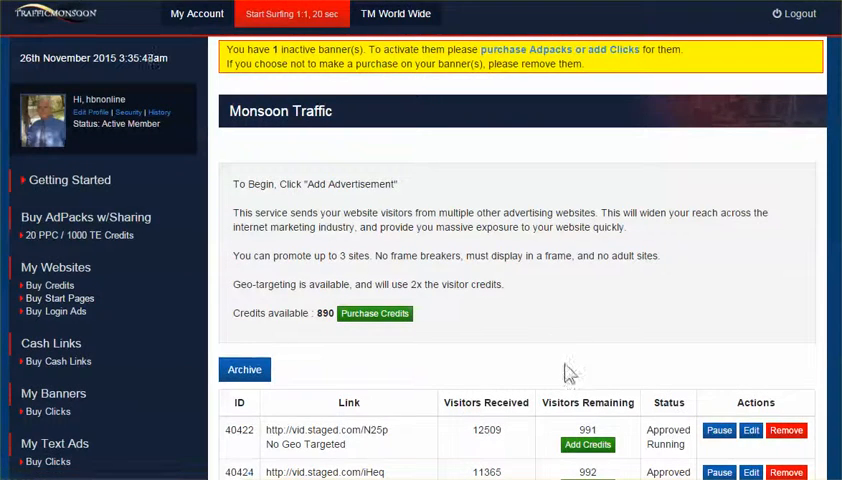
scroll("down", 3)
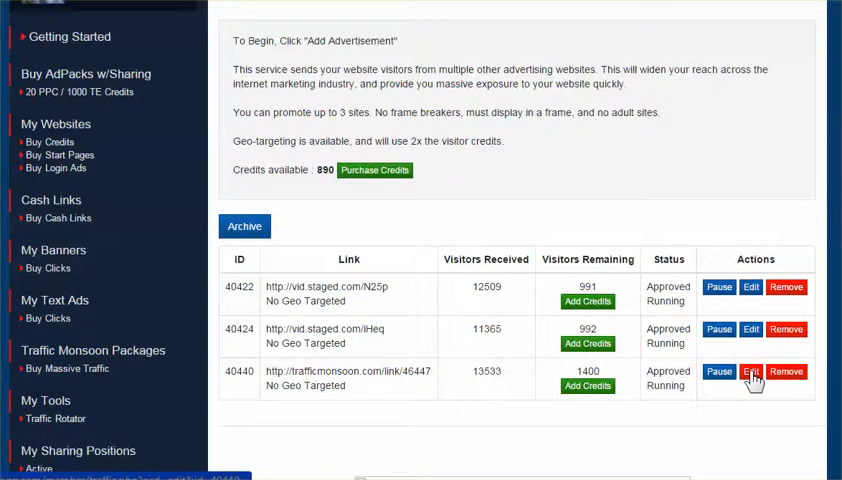
- Open ad 40440's edit form, keep All the Continents, and cancel without changes
left_click(750, 372)
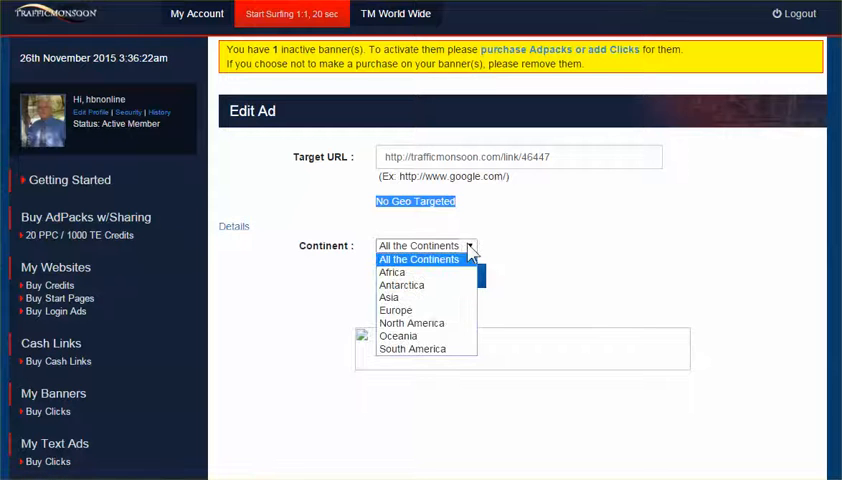
left_click(419, 259)
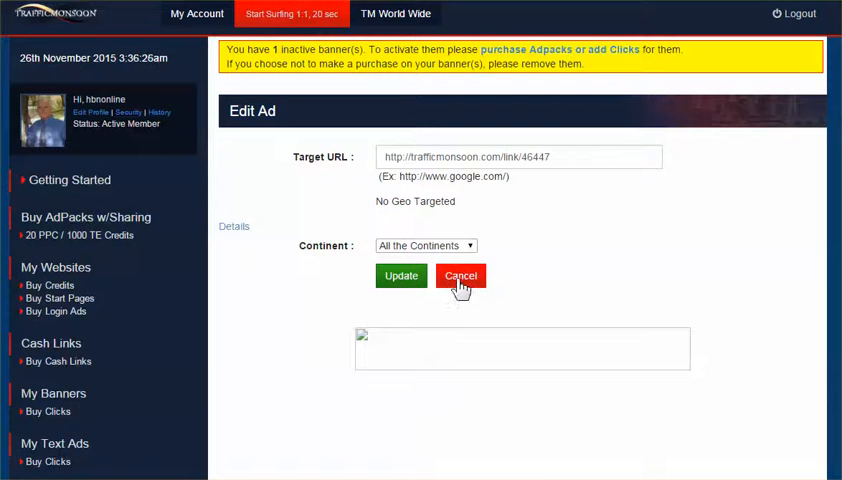
left_click(460, 275)
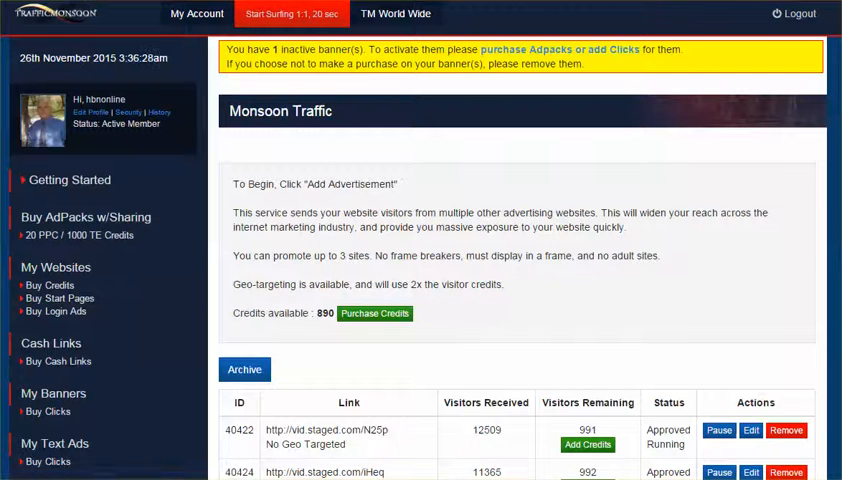
scroll("down", 3)
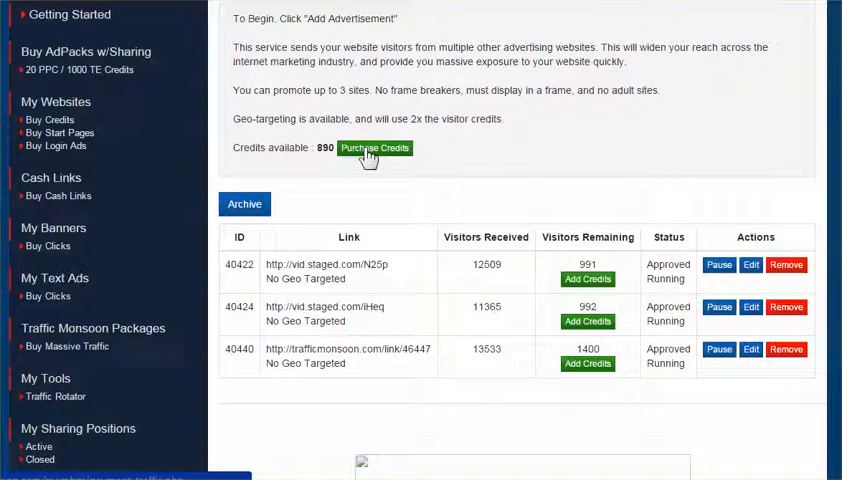
mouse_move(367, 237)
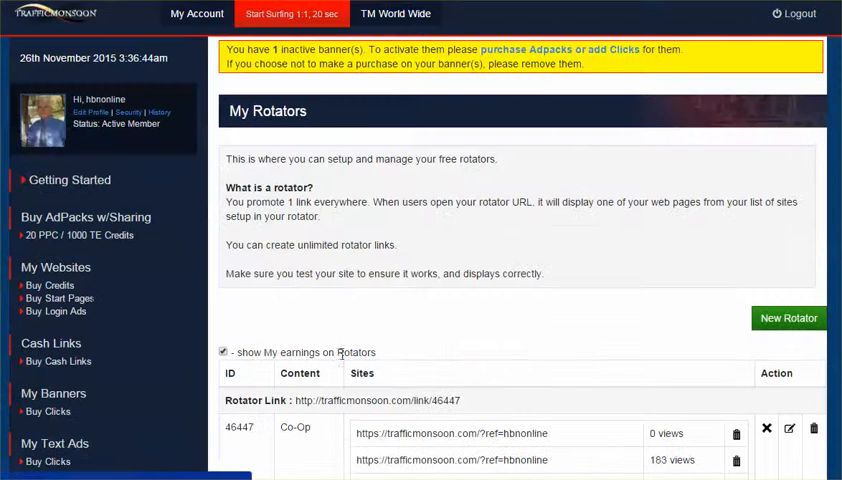
- Review rotator 46447's full site list, selecting its rotator link address
scroll("down", 3)
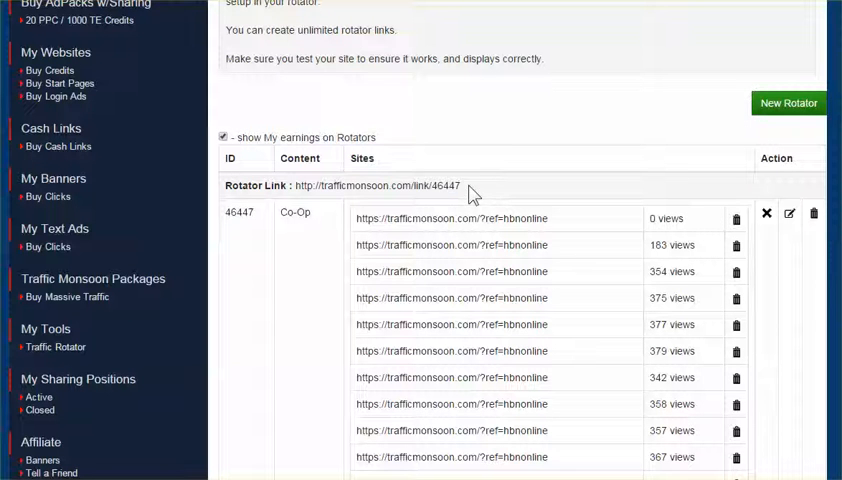
double_click(383, 185)
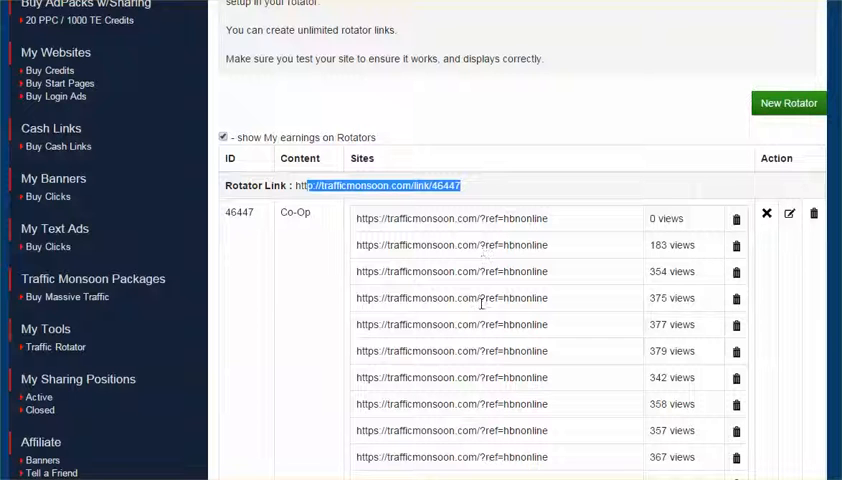
scroll("down", 3)
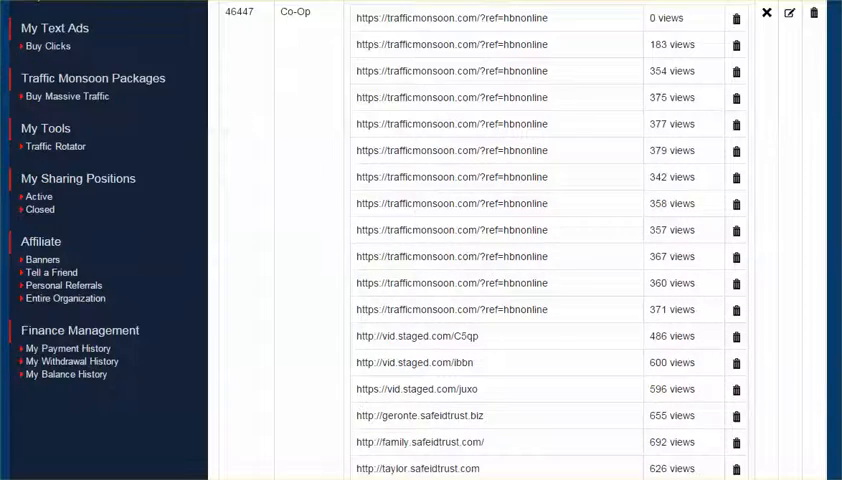
scroll("down", 3)
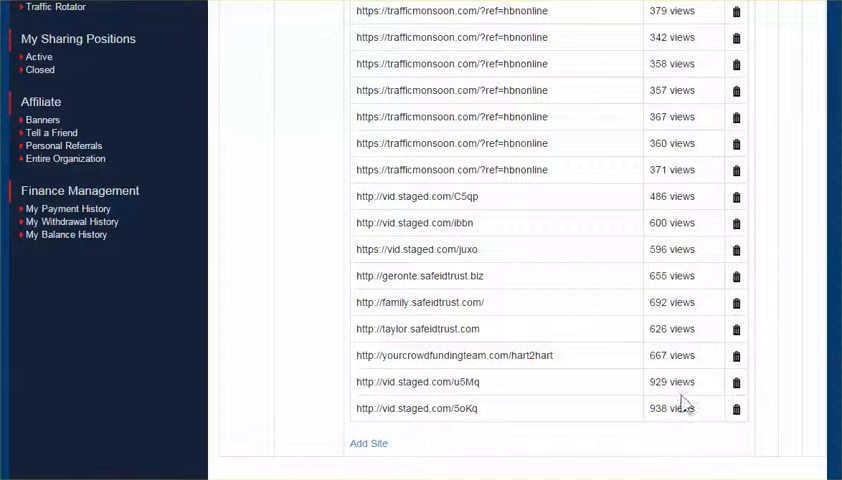
mouse_move(672, 348)
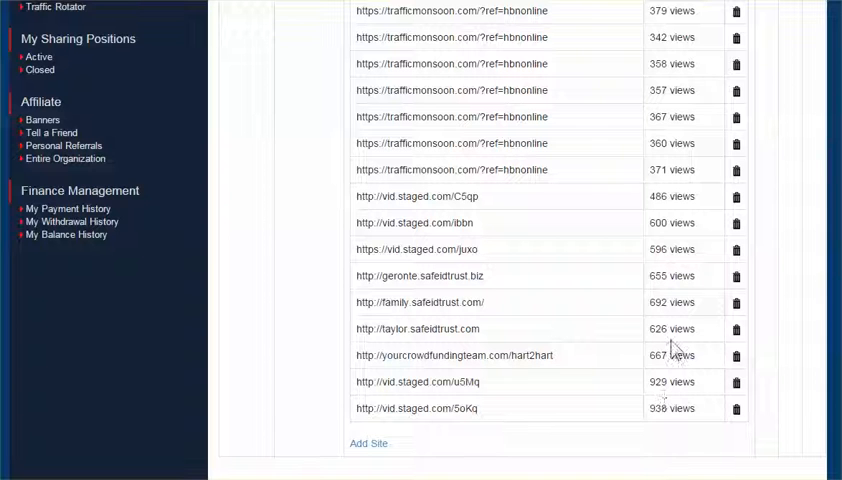
mouse_move(638, 145)
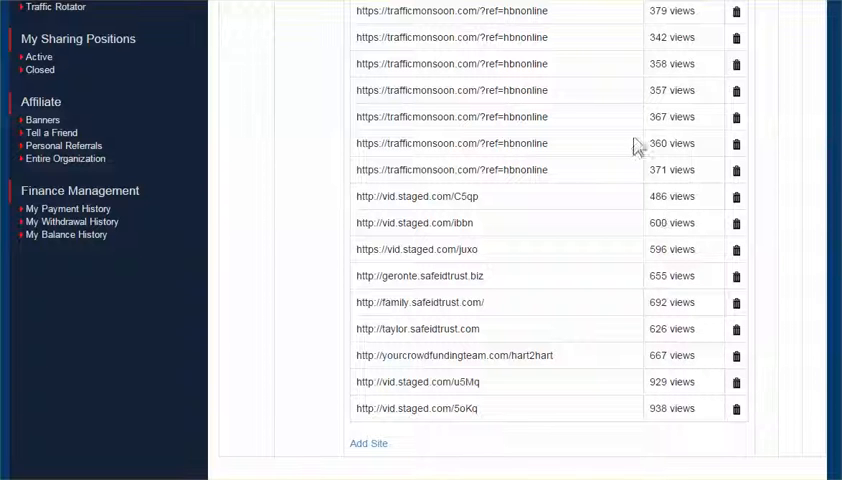
mouse_move(625, 405)
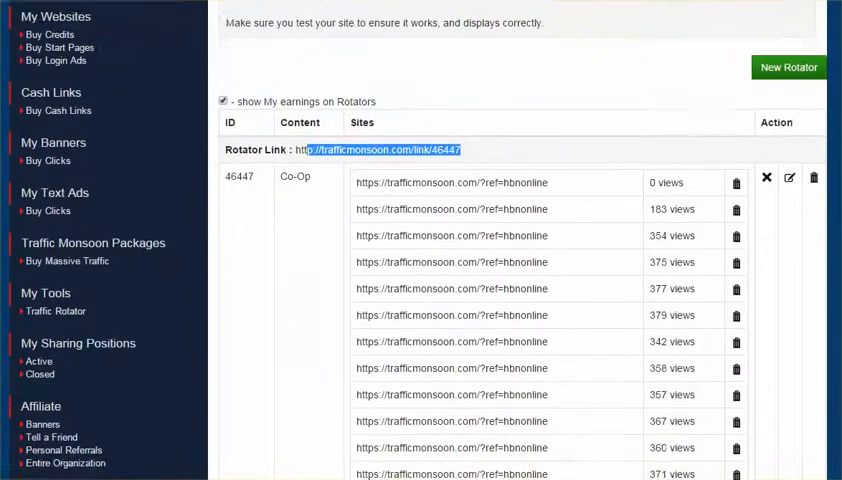
scroll("down", 3)
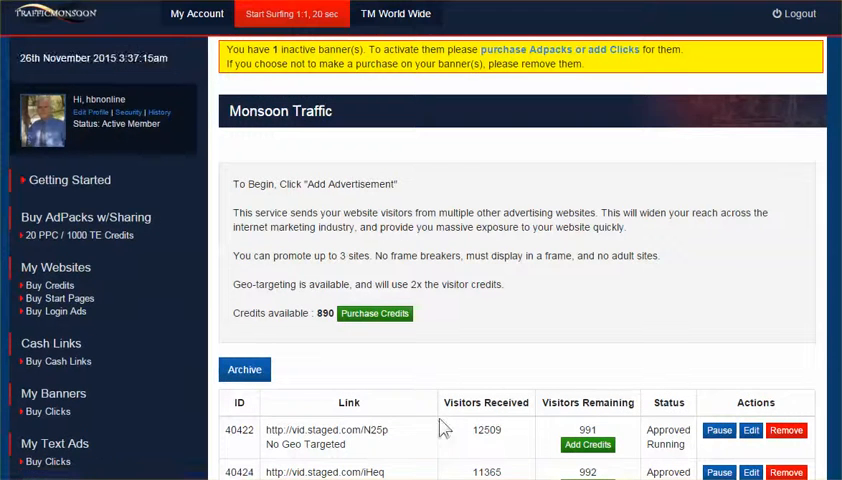
scroll("down", 3)
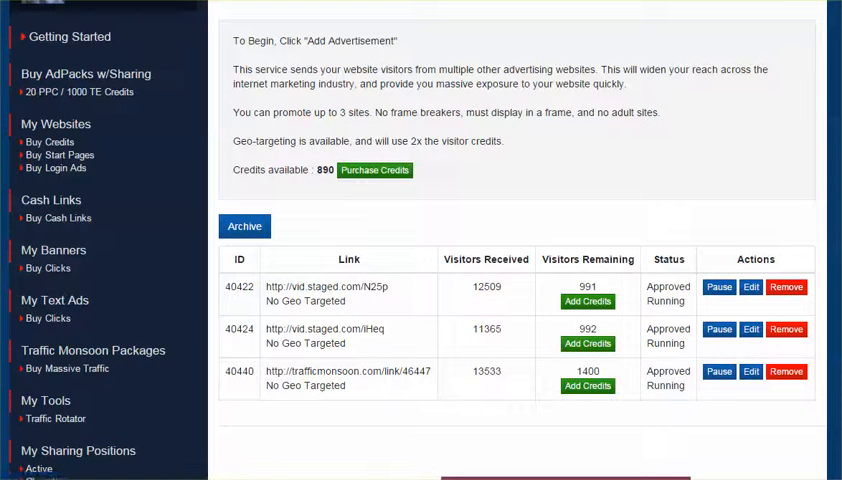
scroll("down", 3)
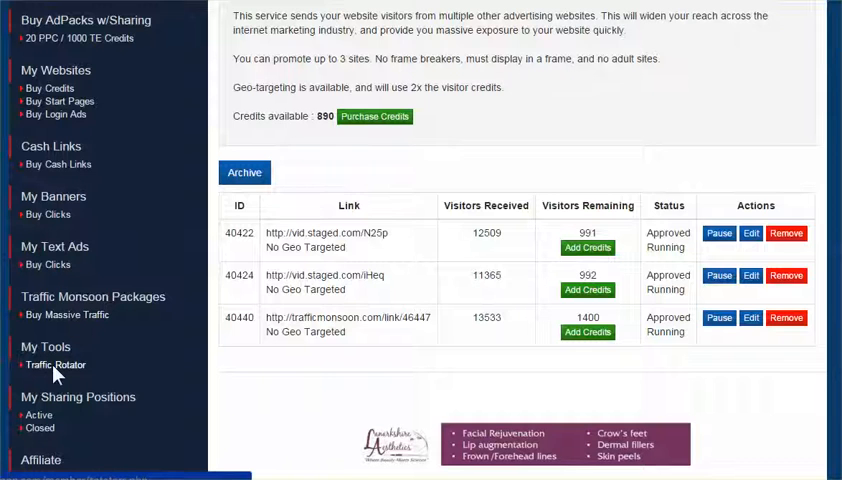
left_click(55, 365)
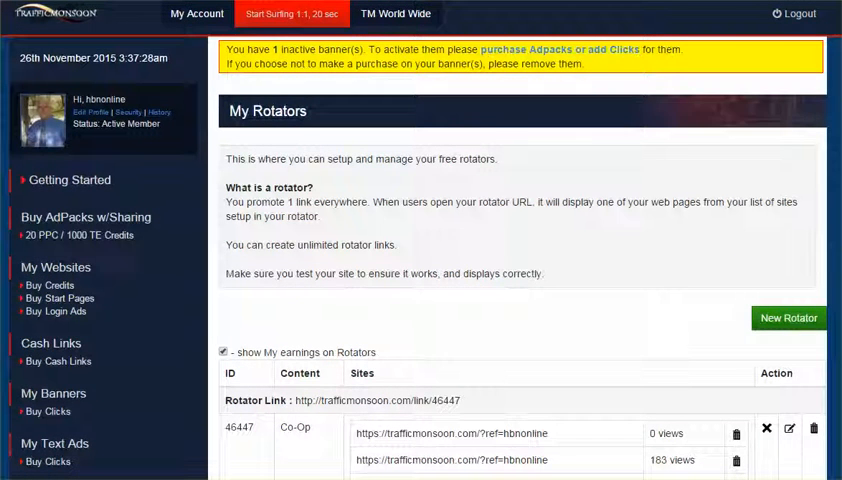
scroll("down", 3)
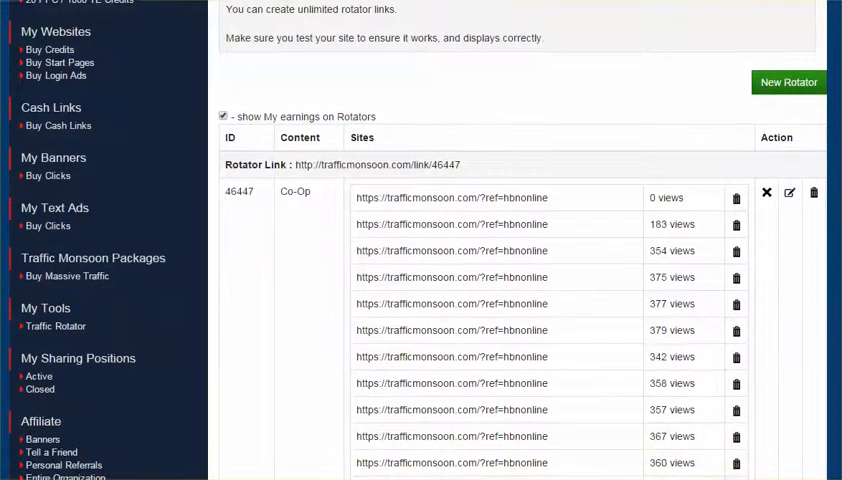
scroll("down", 3)
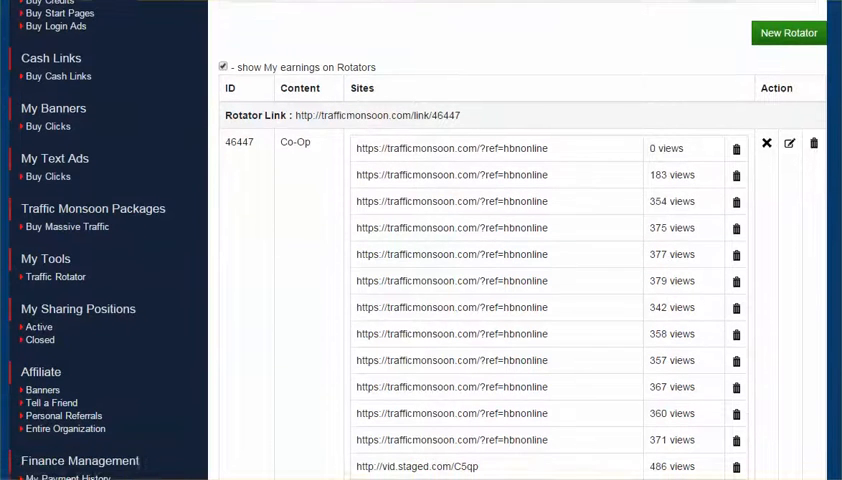
scroll("down", 3)
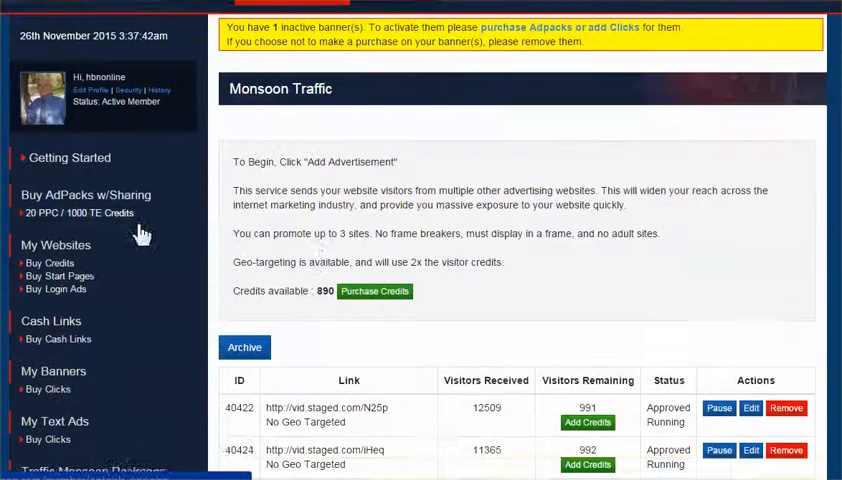
scroll("down", 3)
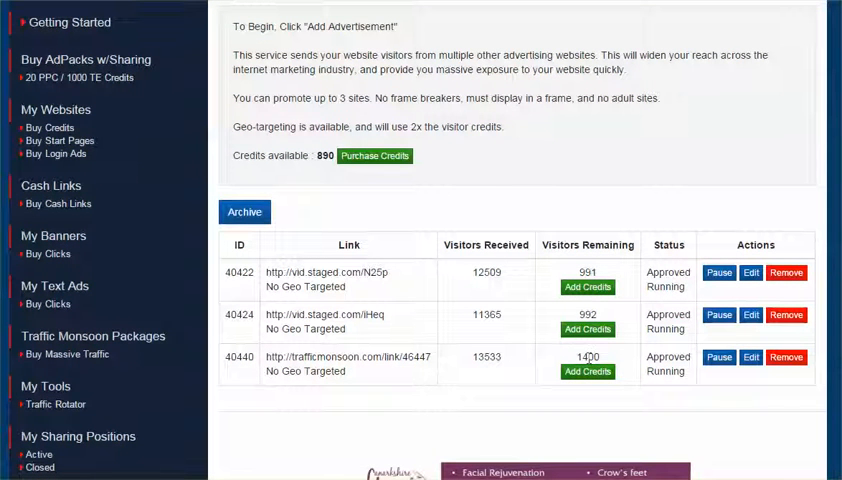
mouse_move(737, 370)
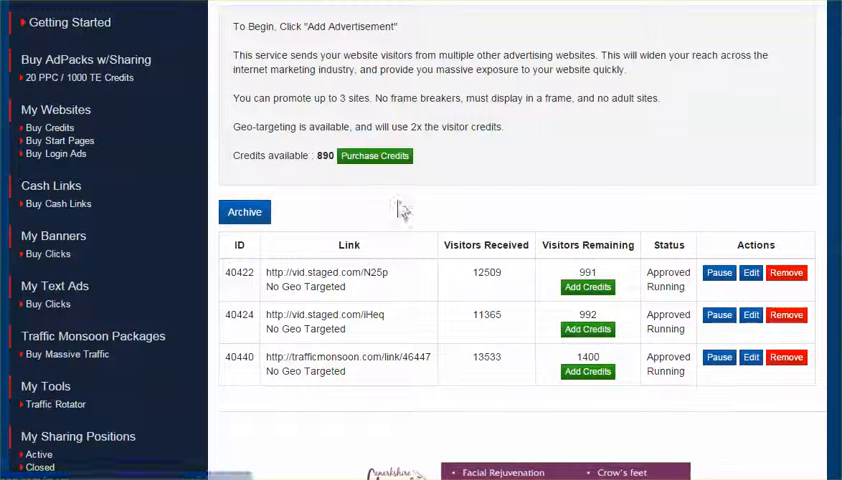
mouse_move(587, 371)
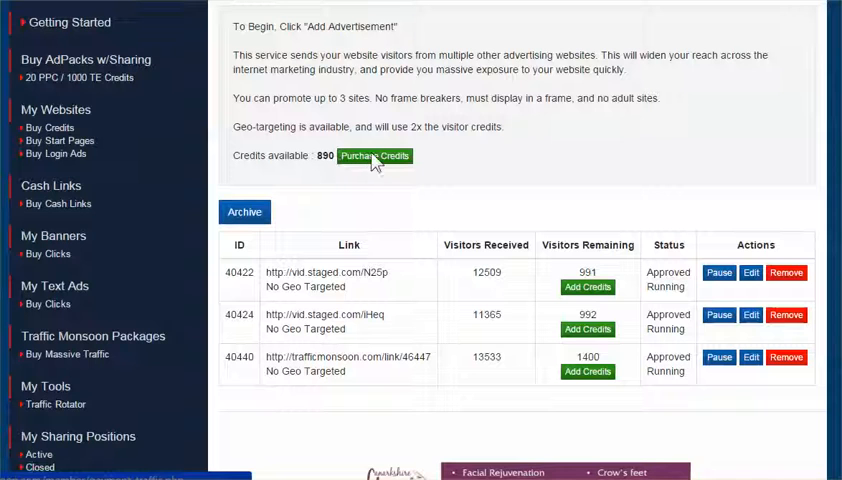
- Open Purchase Credits and view the $5 to $600 click packages with PayZa processor
left_click(375, 155)
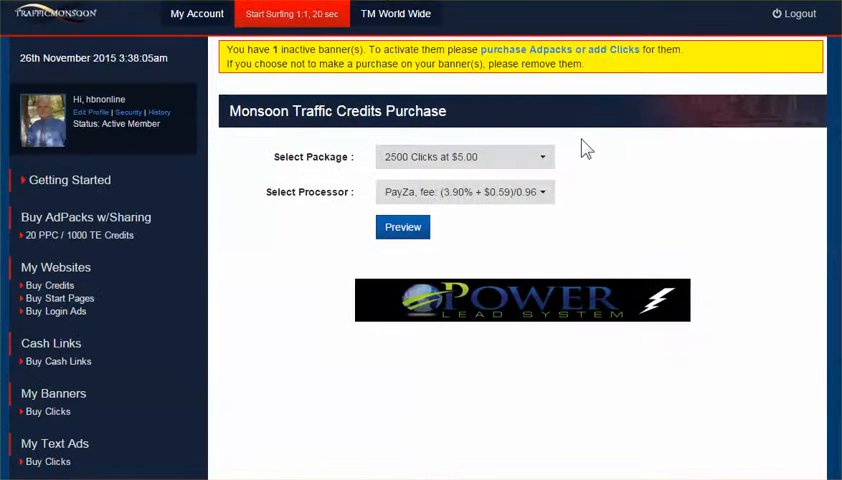
left_click(464, 156)
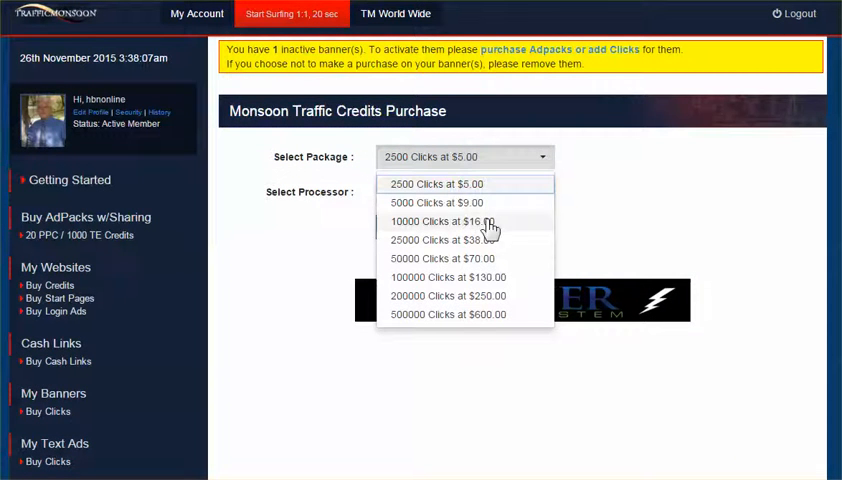
mouse_move(445, 259)
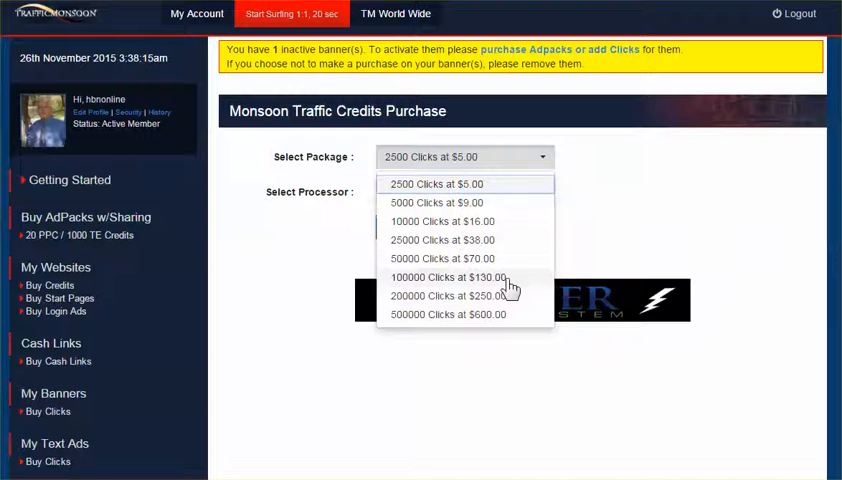
mouse_move(510, 282)
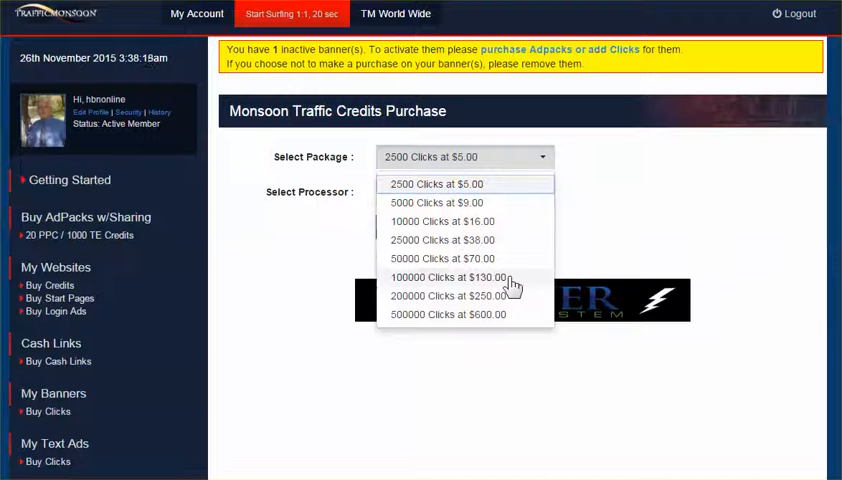
mouse_move(510, 280)
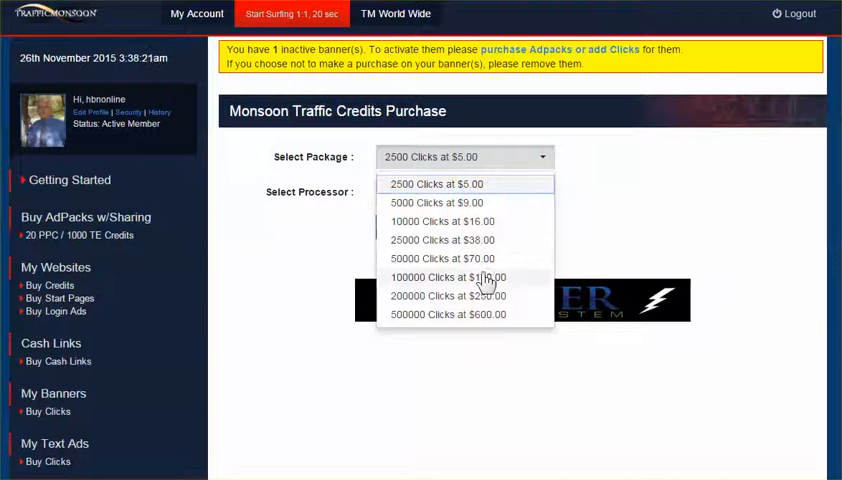
mouse_move(510, 313)
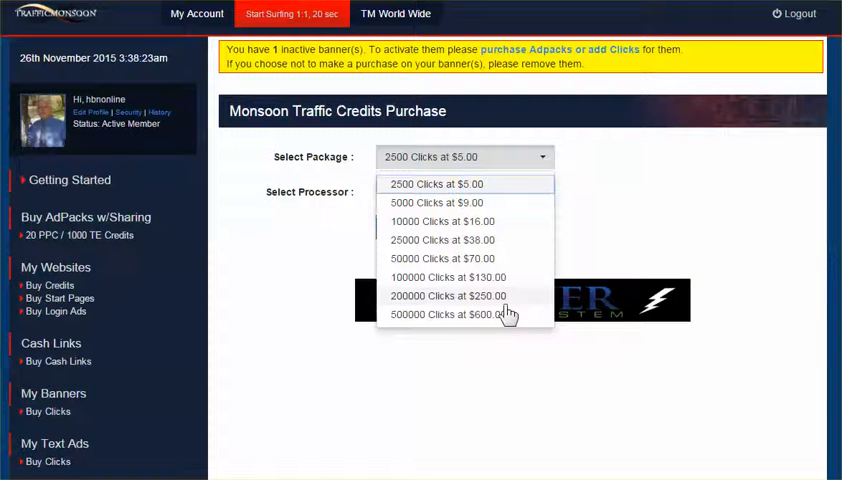
mouse_move(414, 320)
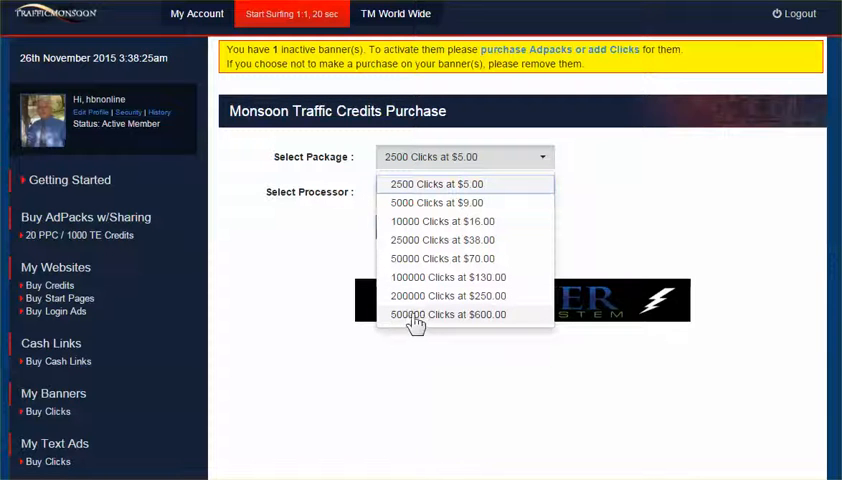
mouse_move(490, 324)
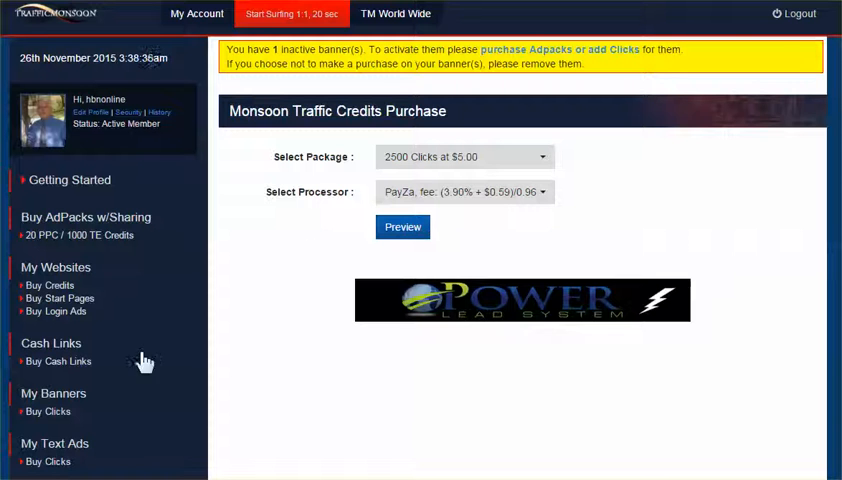
scroll("down", 3)
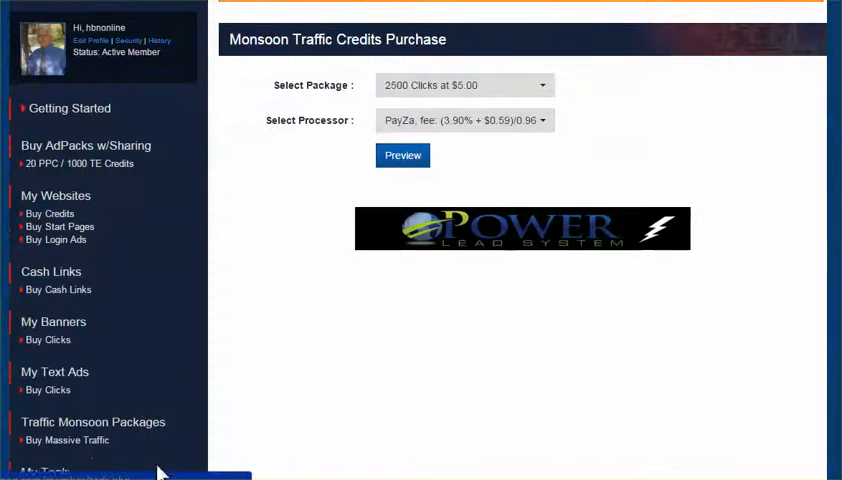
scroll("down", 3)
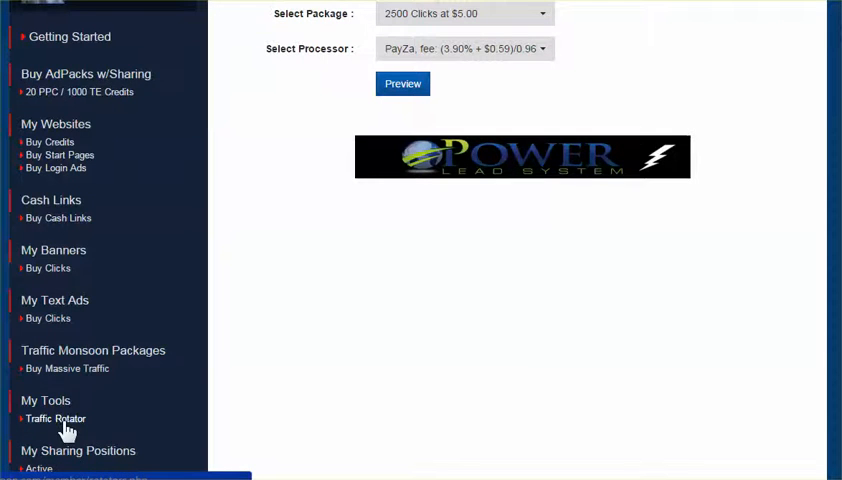
left_click(55, 418)
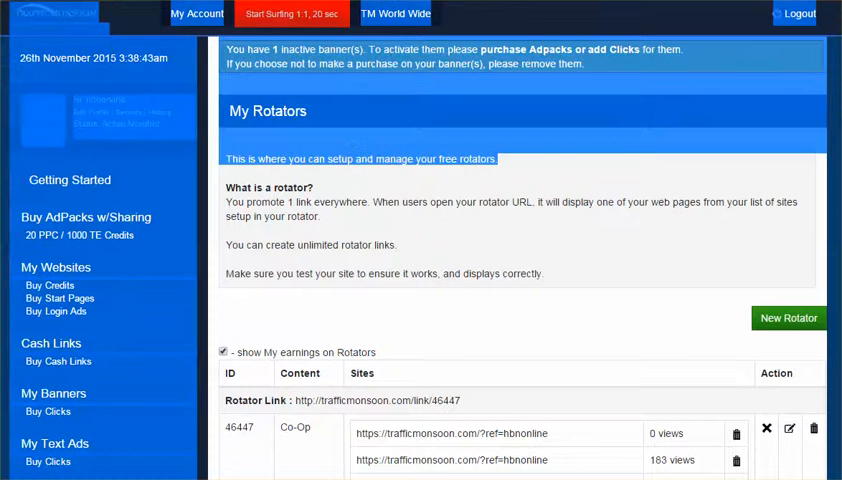
scroll("down", 3)
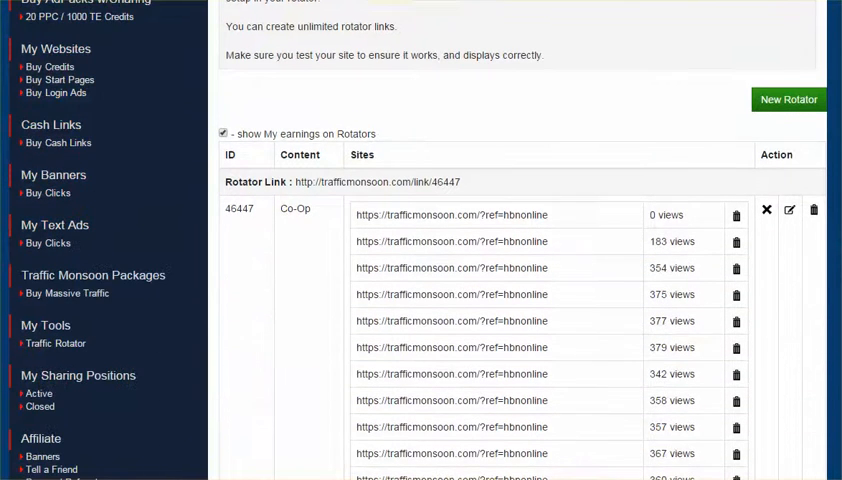
scroll("down", 3)
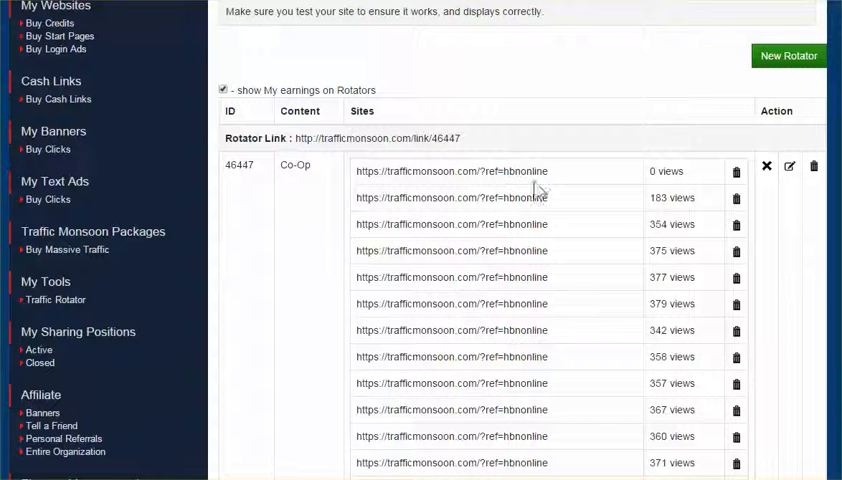
mouse_move(484, 387)
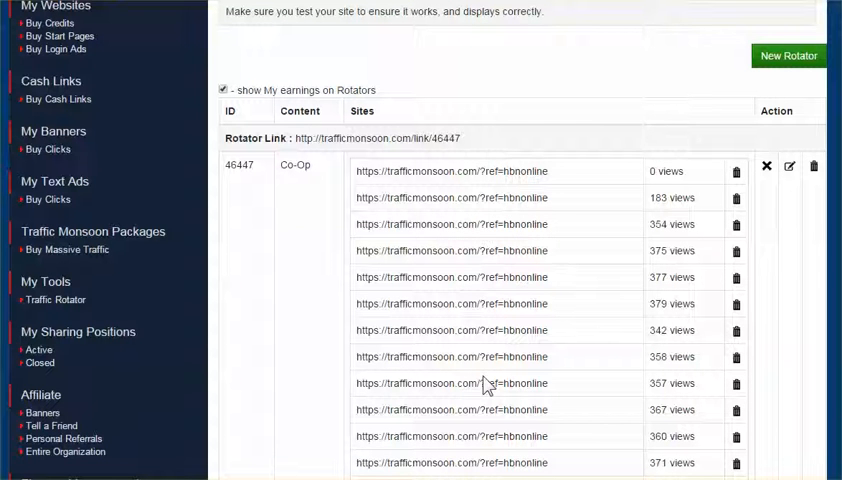
mouse_move(538, 140)
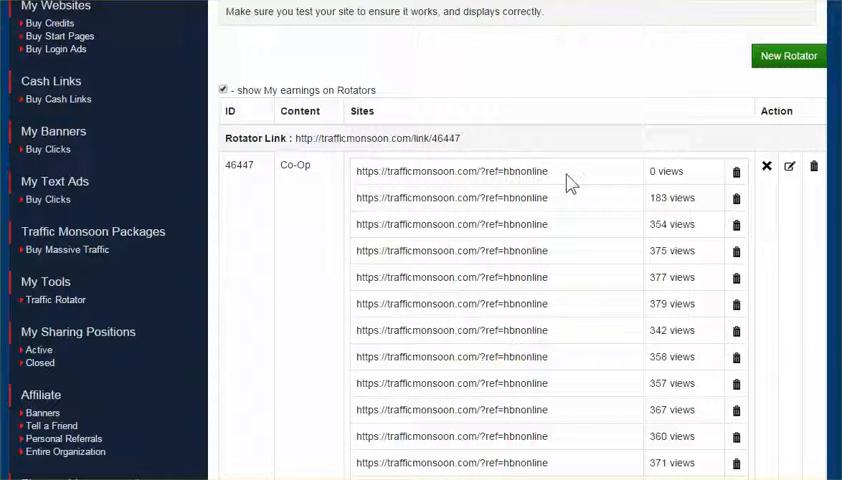
mouse_move(560, 180)
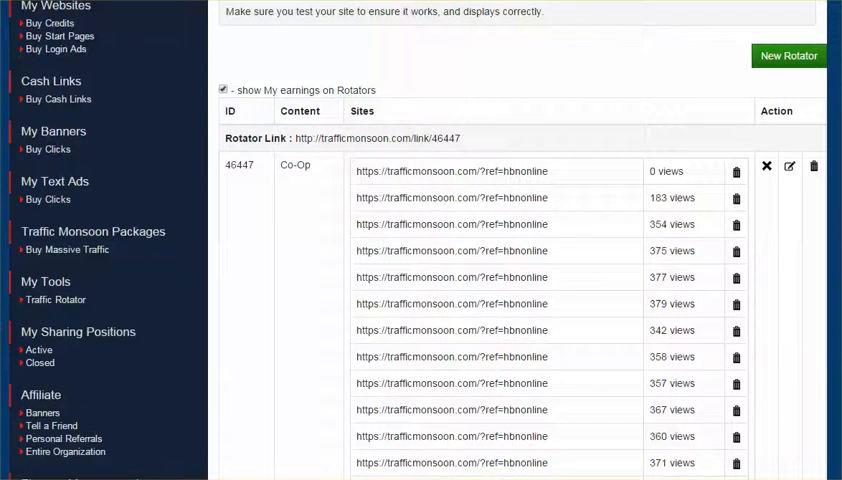
scroll("down", 3)
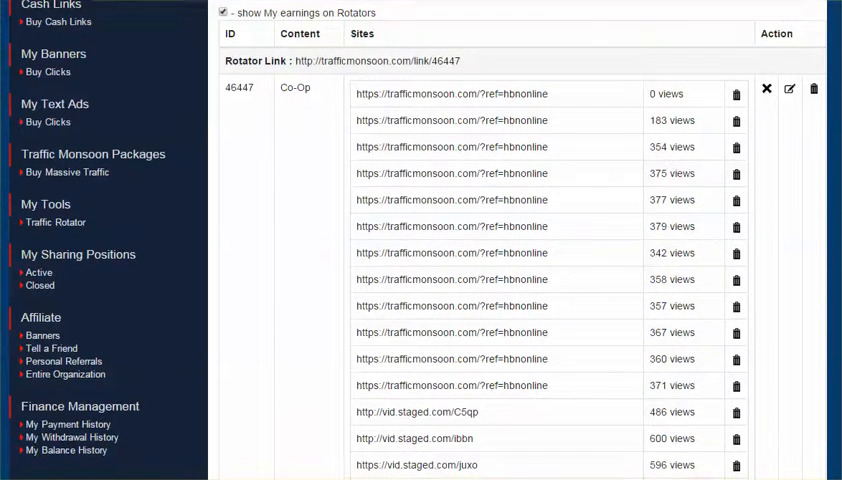
scroll("down", 3)
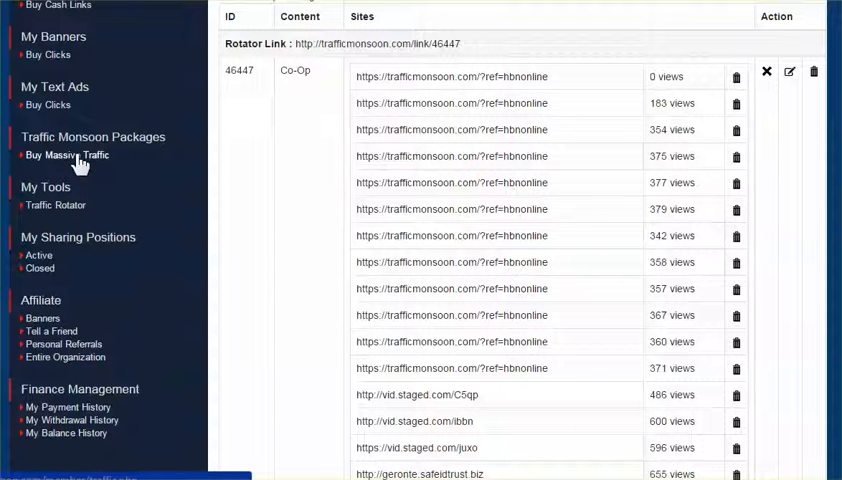
mouse_move(68, 205)
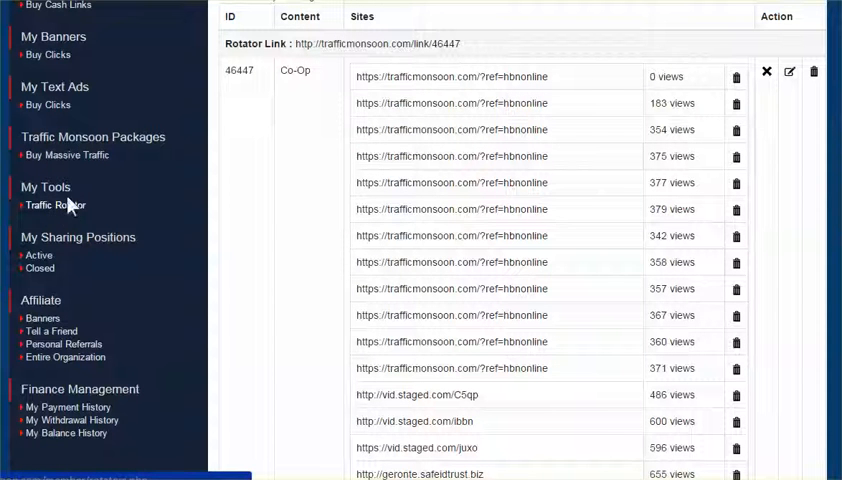
mouse_move(123, 207)
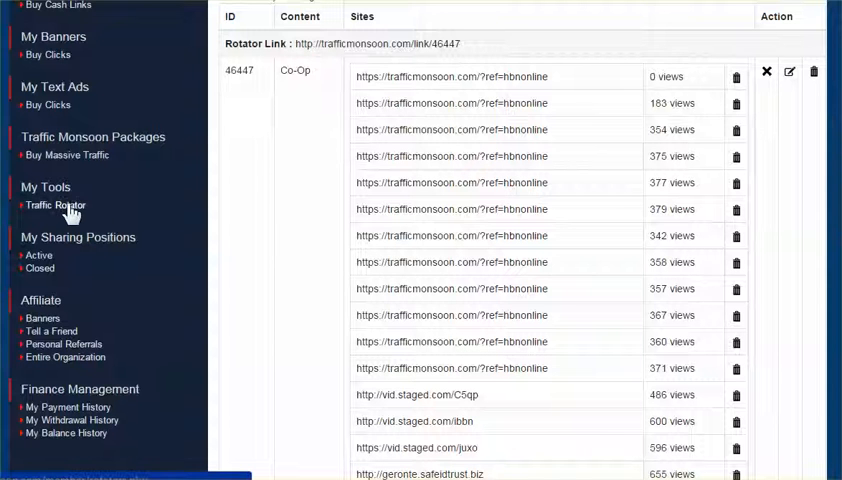
mouse_move(100, 160)
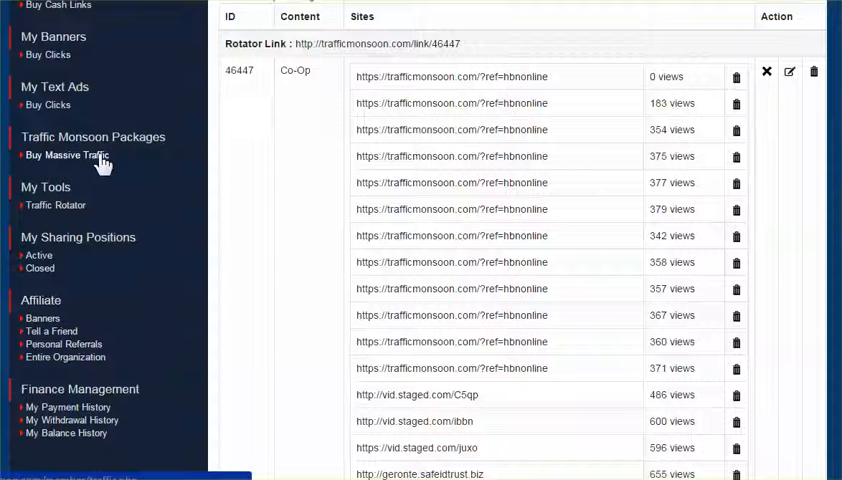
mouse_move(624, 262)
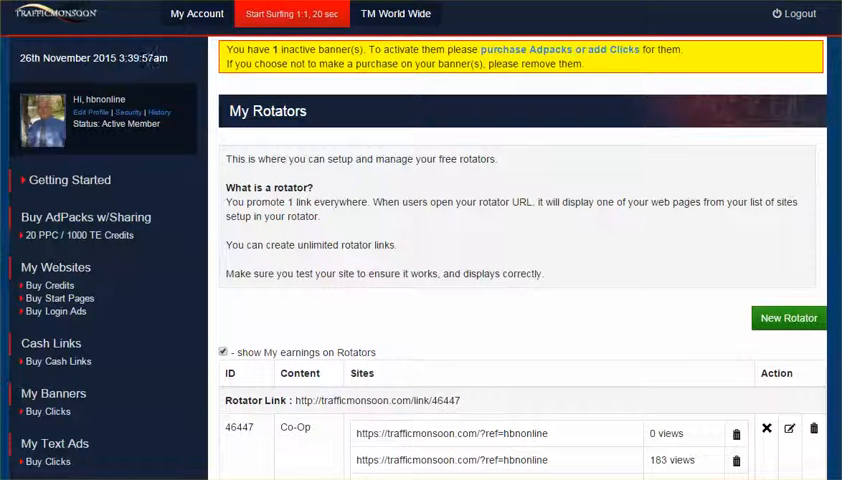
- Scroll the rotator list and menu, then open My Account showing 541 unassigned credits
scroll("down", 3)
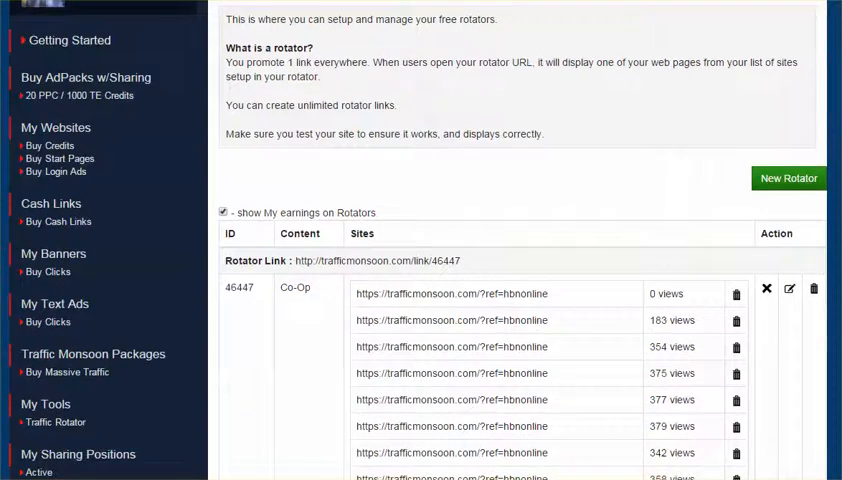
scroll("down", 3)
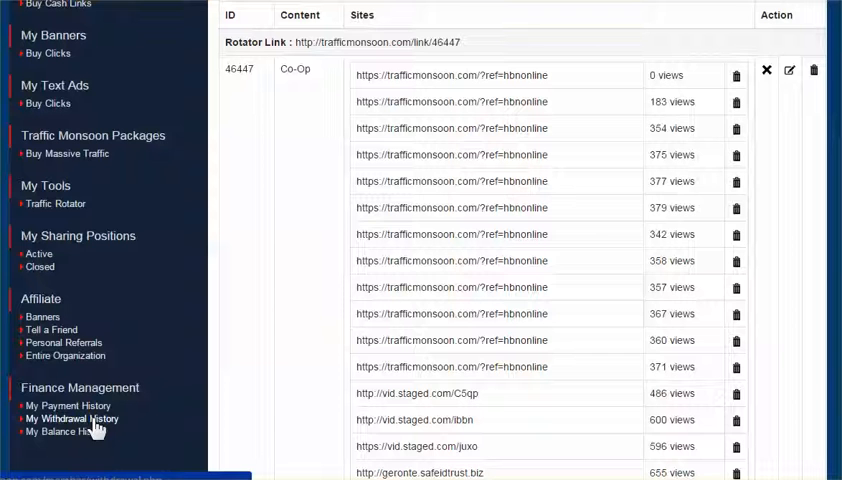
mouse_move(107, 424)
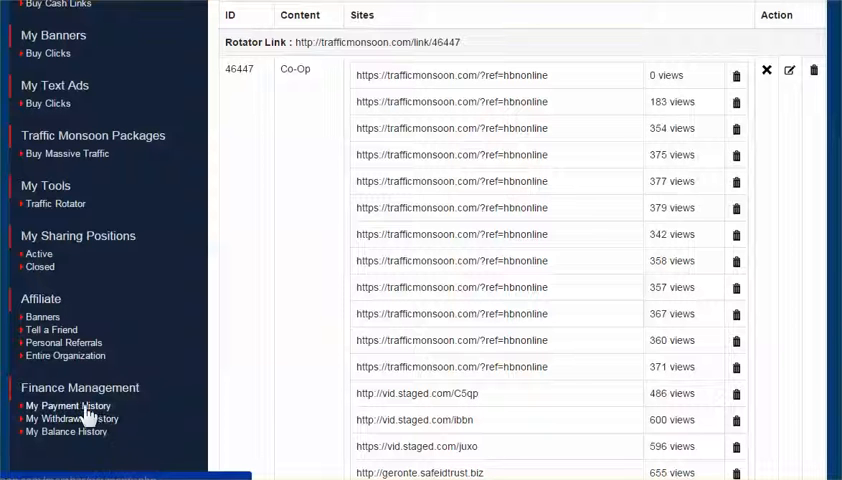
mouse_move(90, 411)
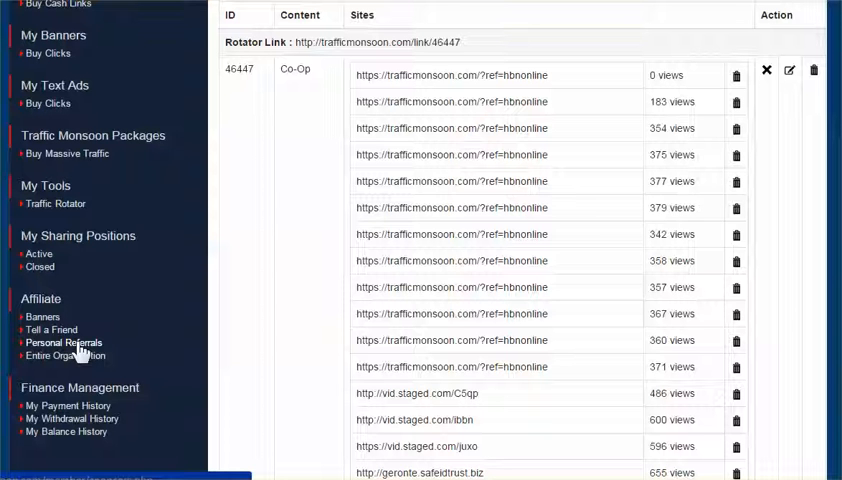
mouse_move(80, 362)
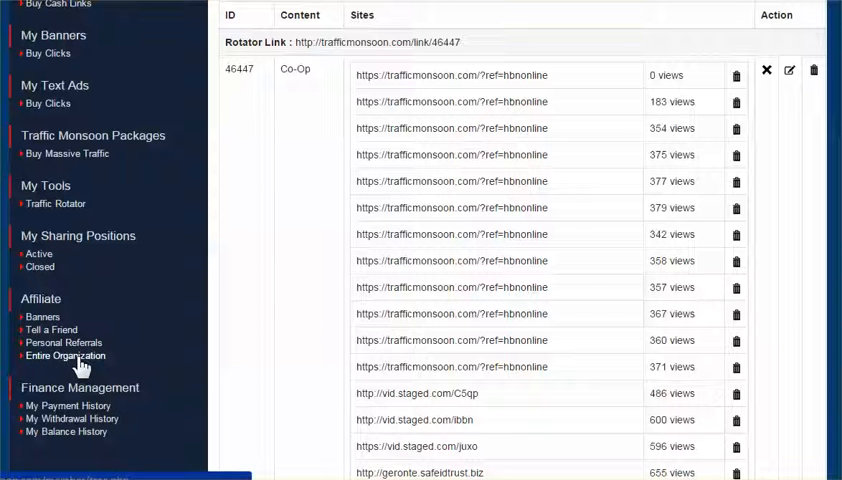
scroll("up", 3)
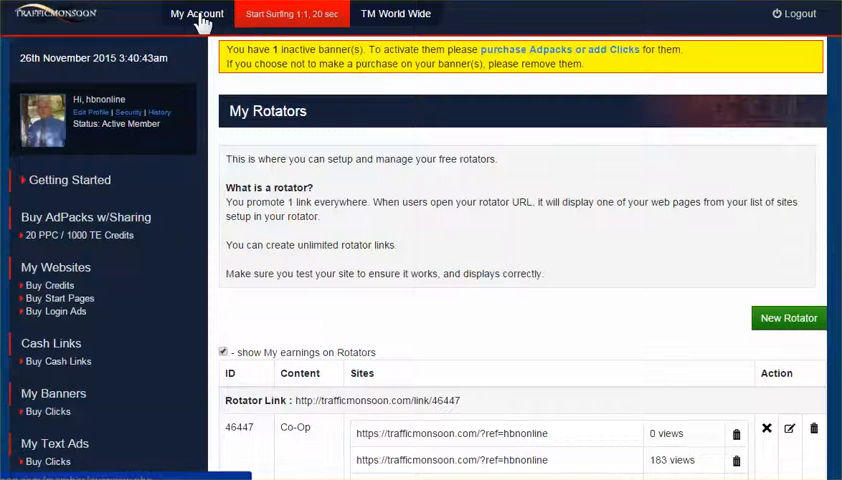
left_click(196, 14)
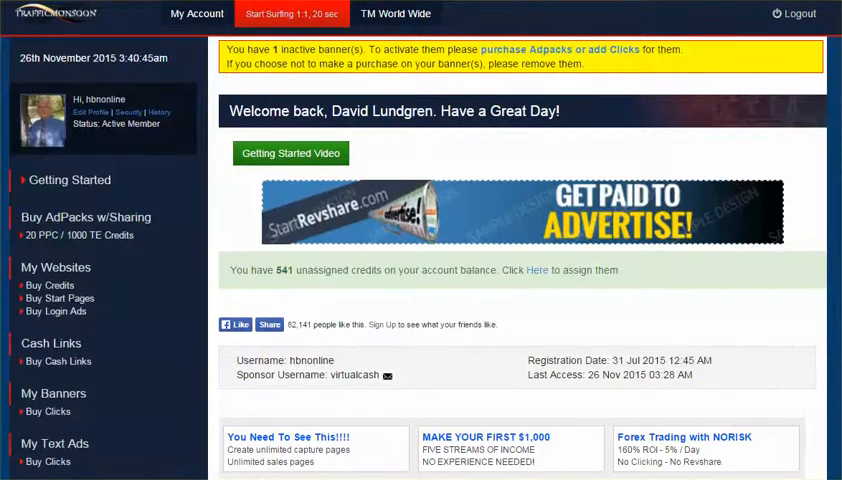
scroll("down", 3)
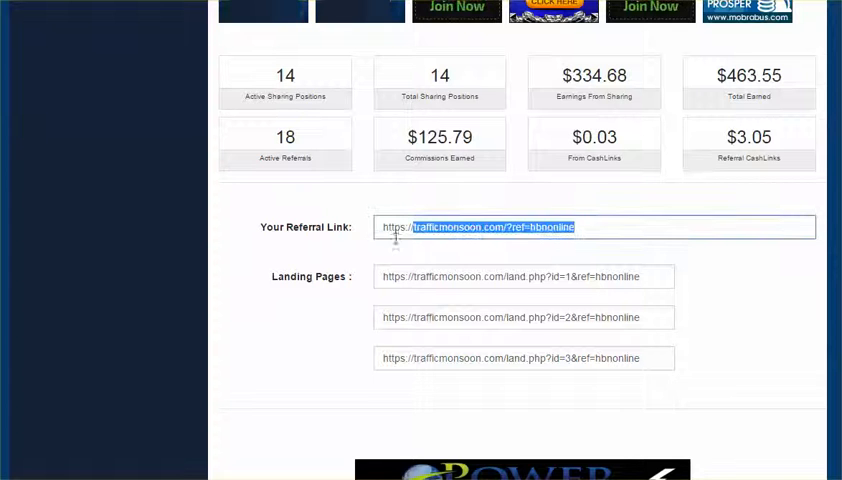
triple_click(483, 227)
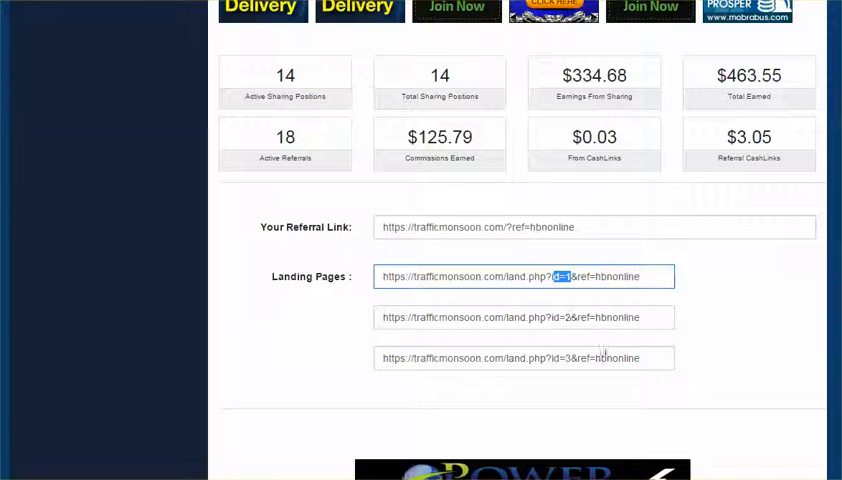
triple_click(524, 358)
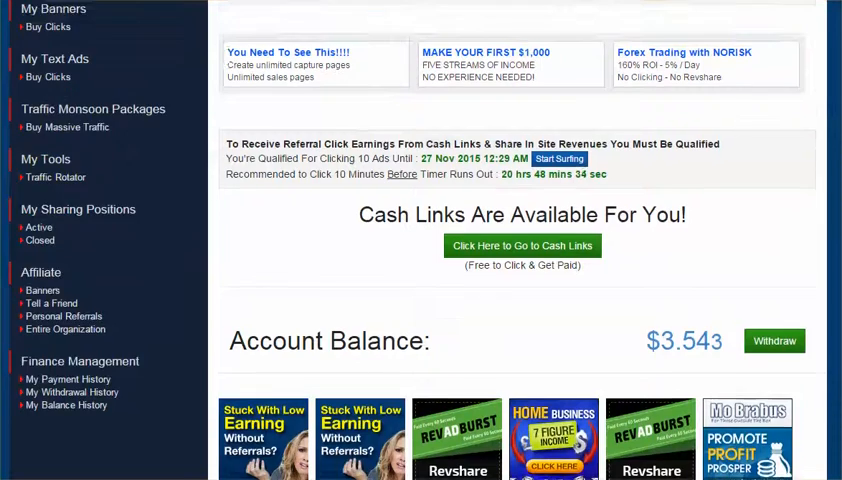
scroll("up", 3)
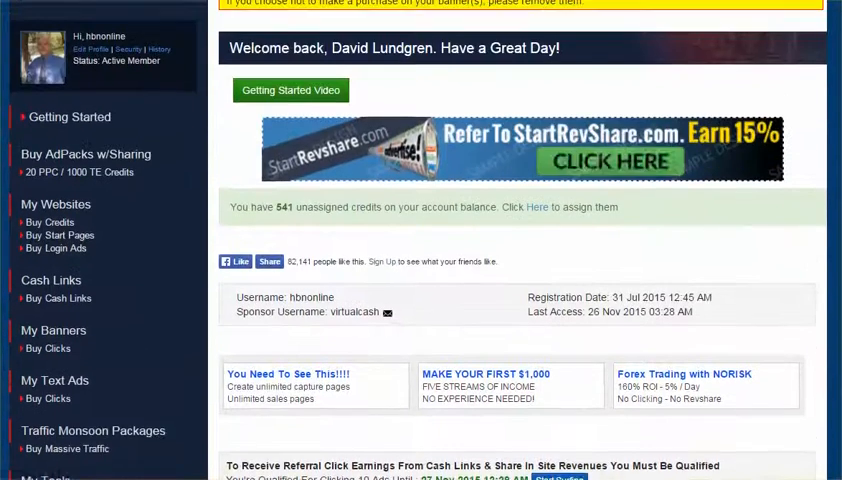